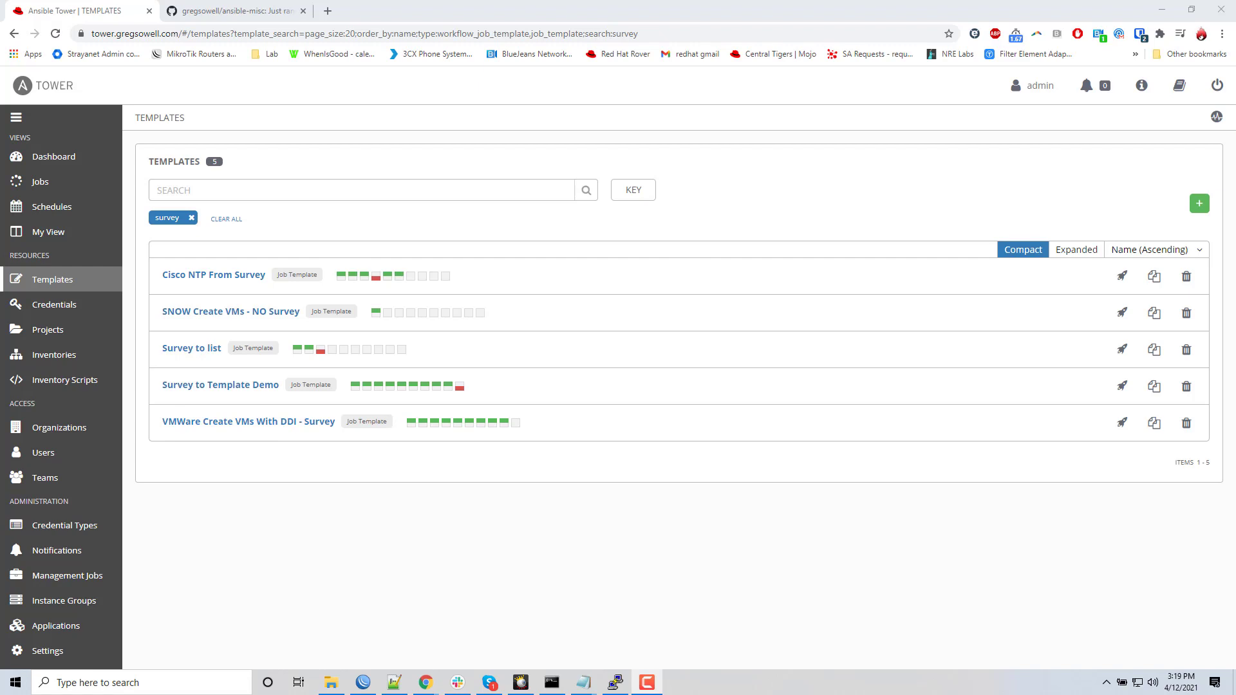
mouse_move(278, 116)
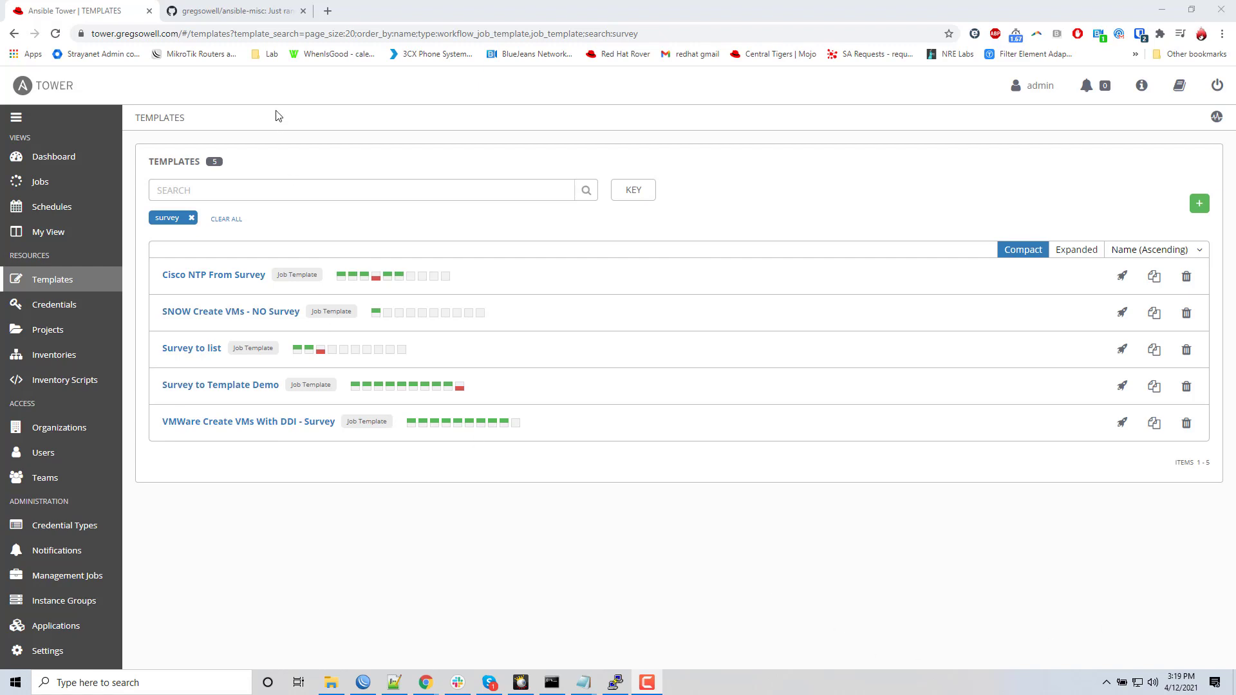
Switch to the GitHub tab showing the ansible-misc repository and its README.
click(232, 10)
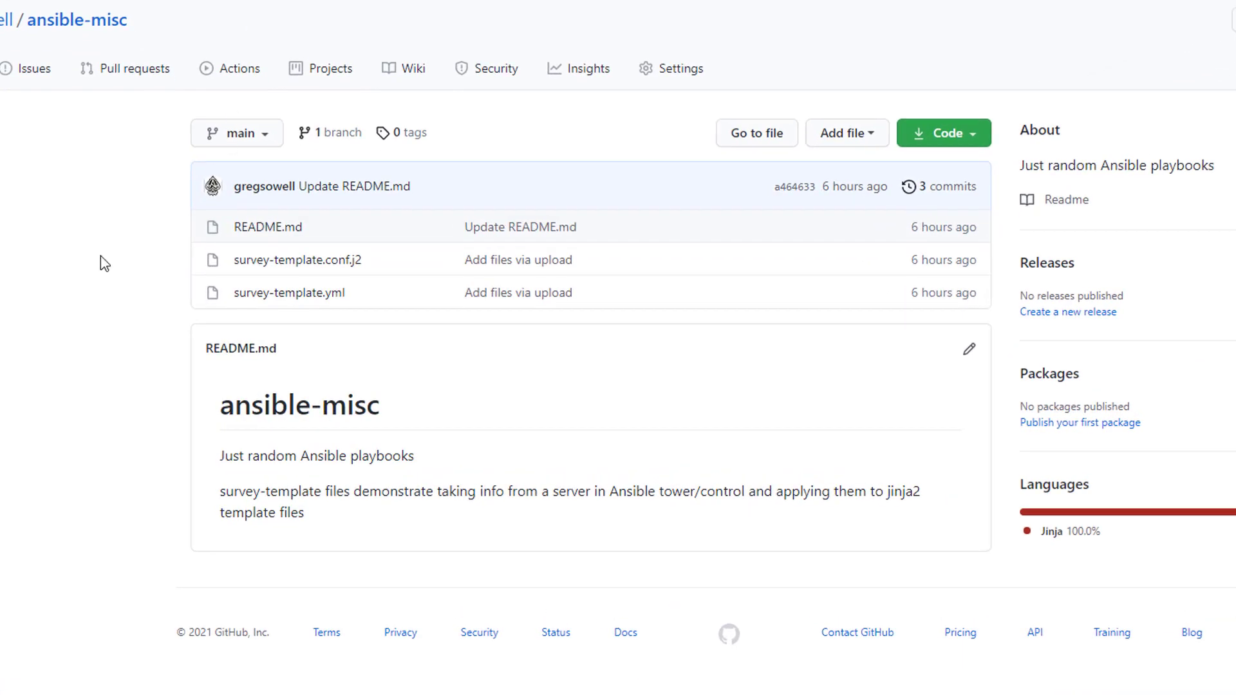
mouse_move(110, 313)
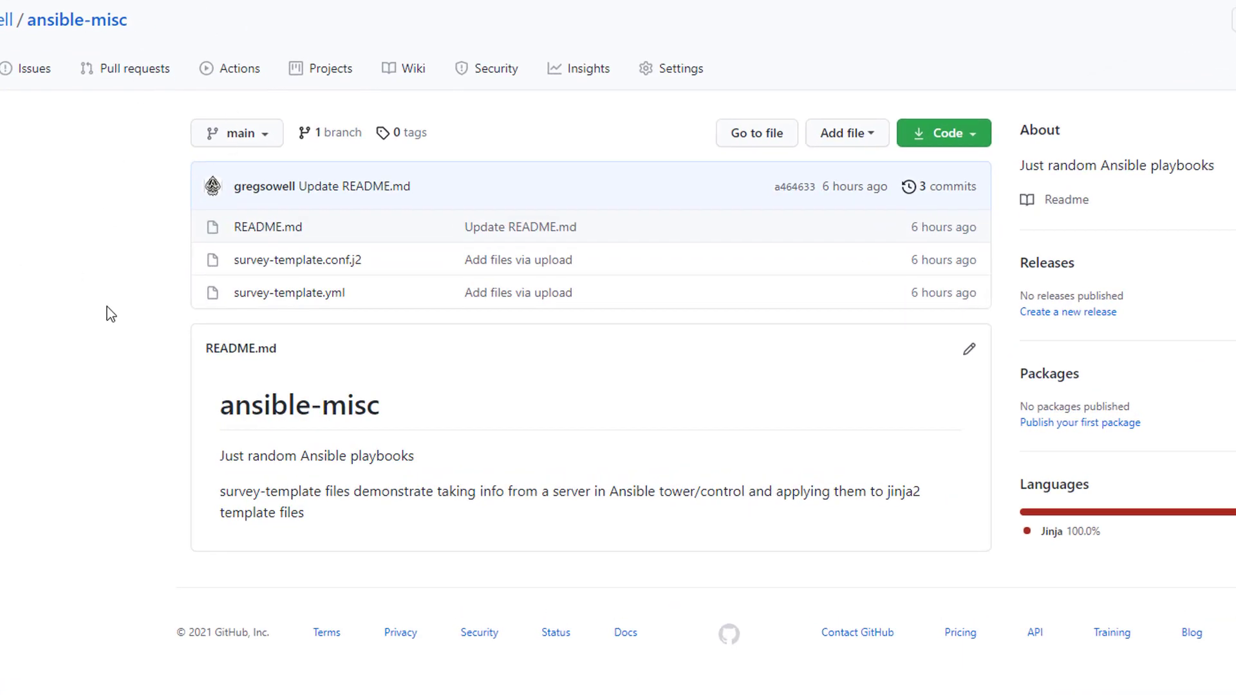
mouse_move(297, 260)
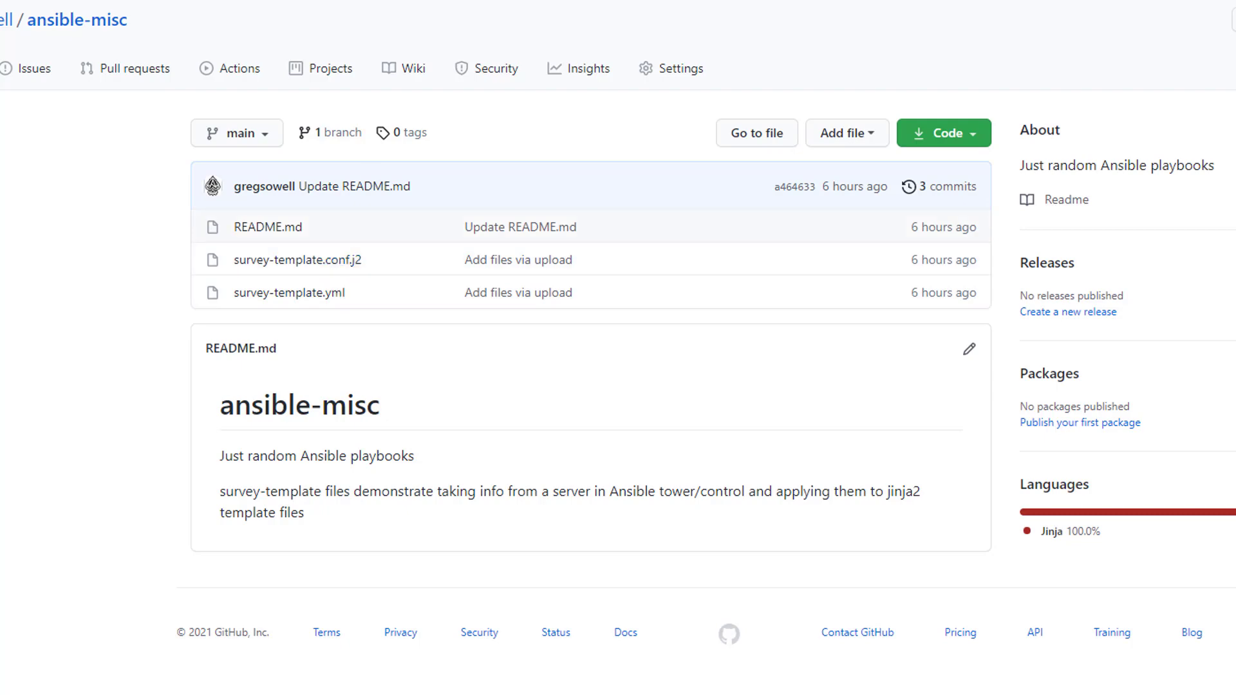
click(296, 259)
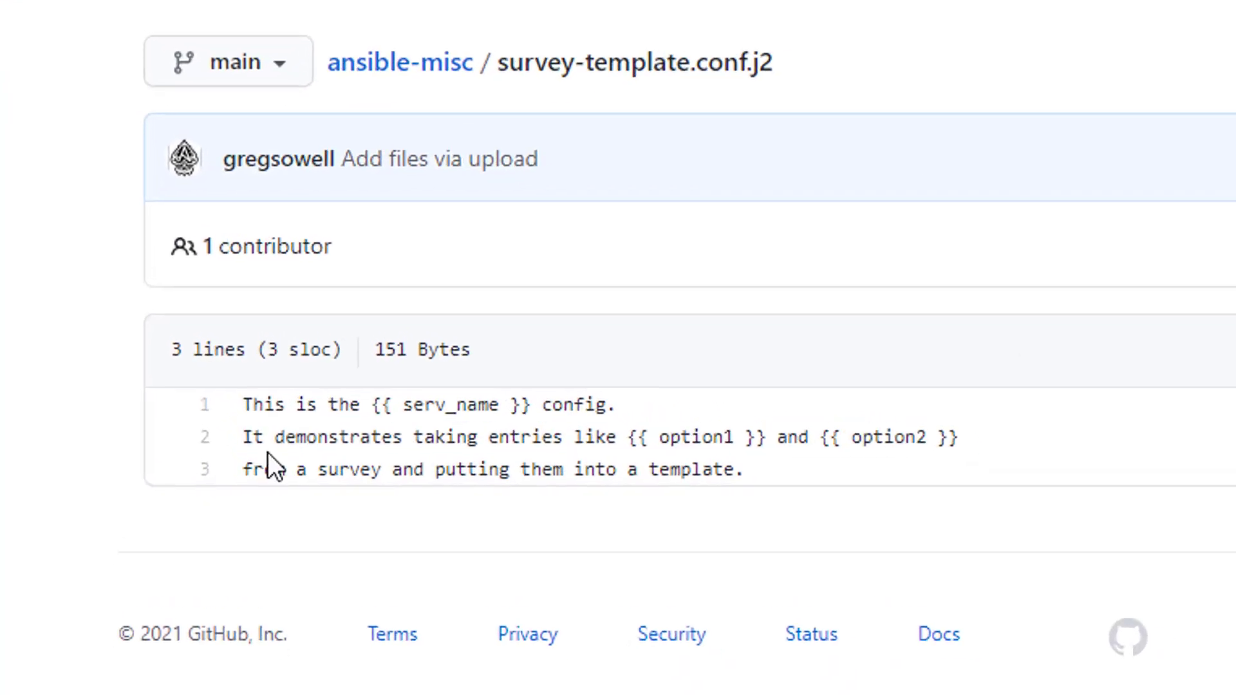
scroll(down, 3)
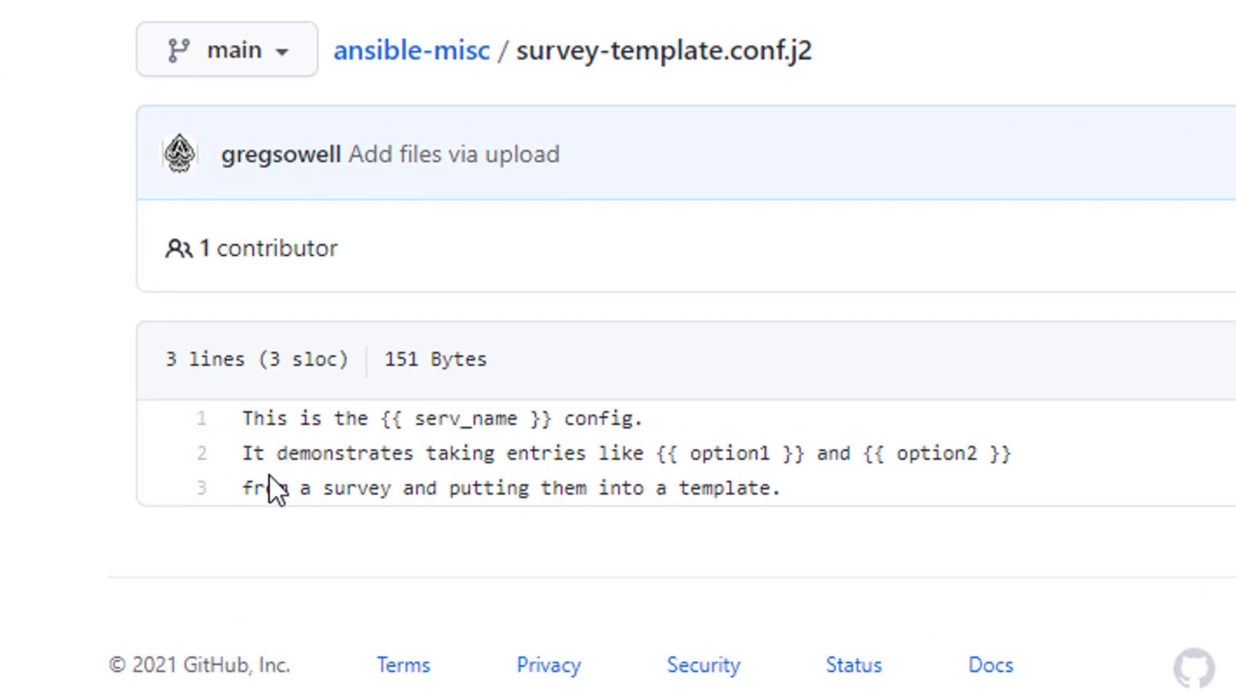
drag(244, 418, 761, 453)
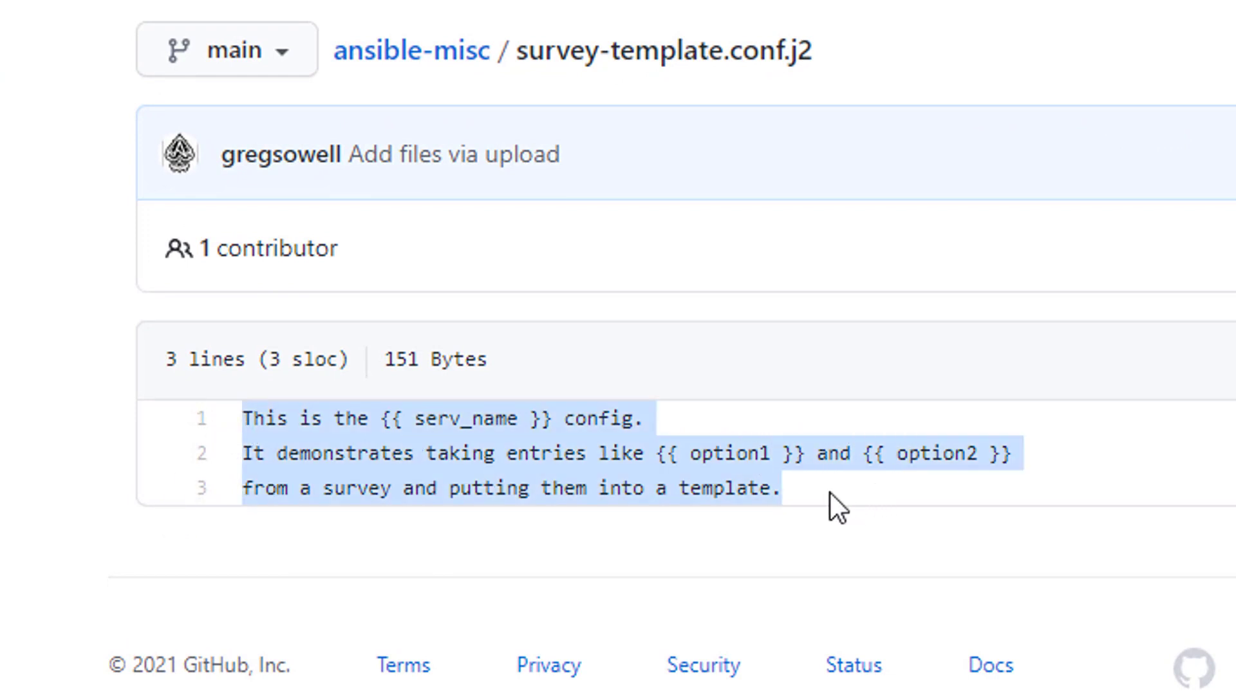
click(392, 418)
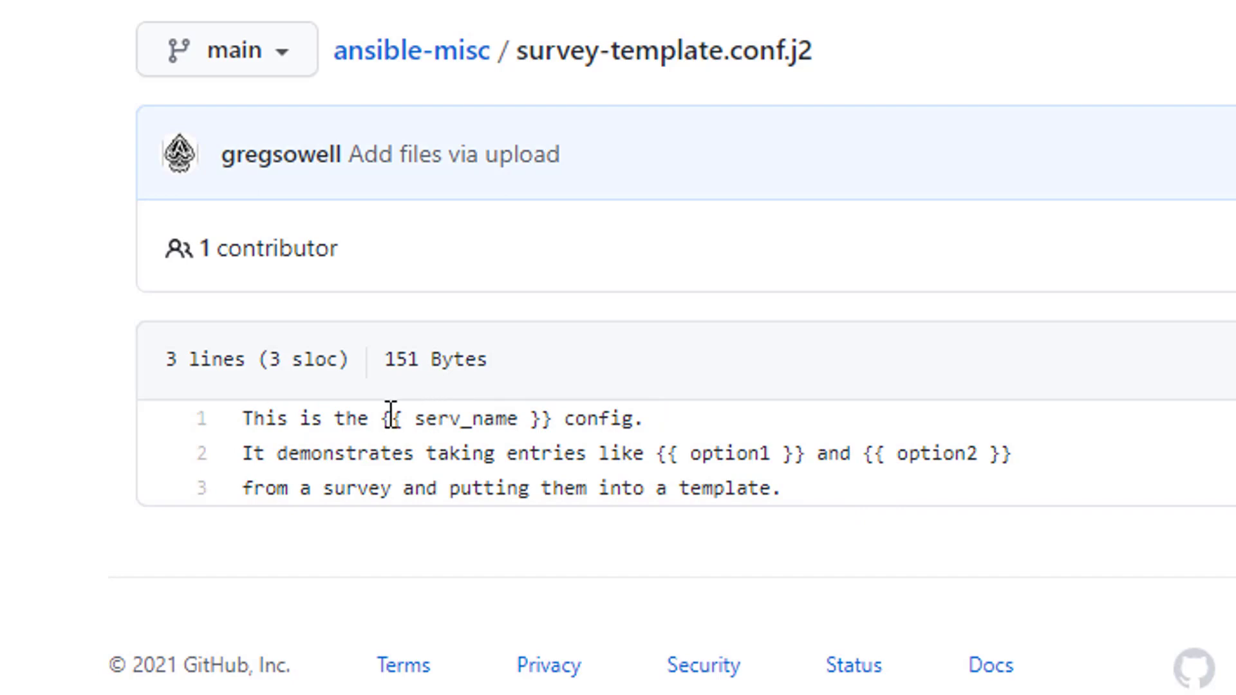
double_click(457, 419)
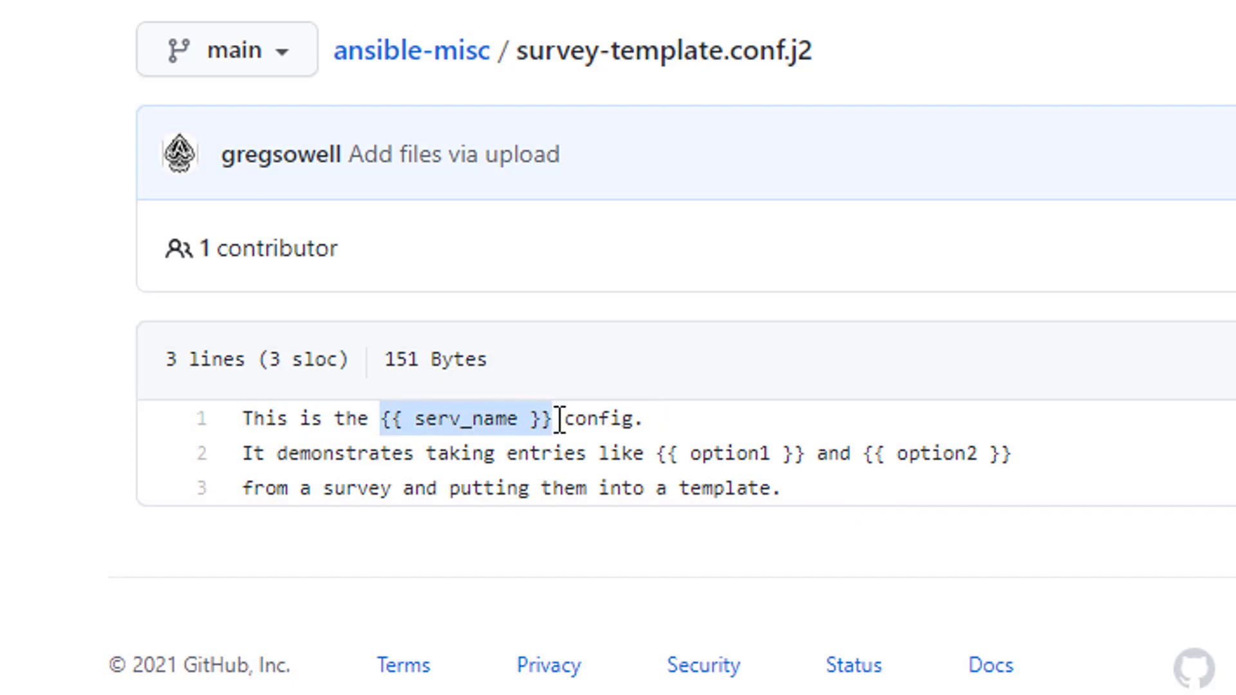
mouse_move(660, 455)
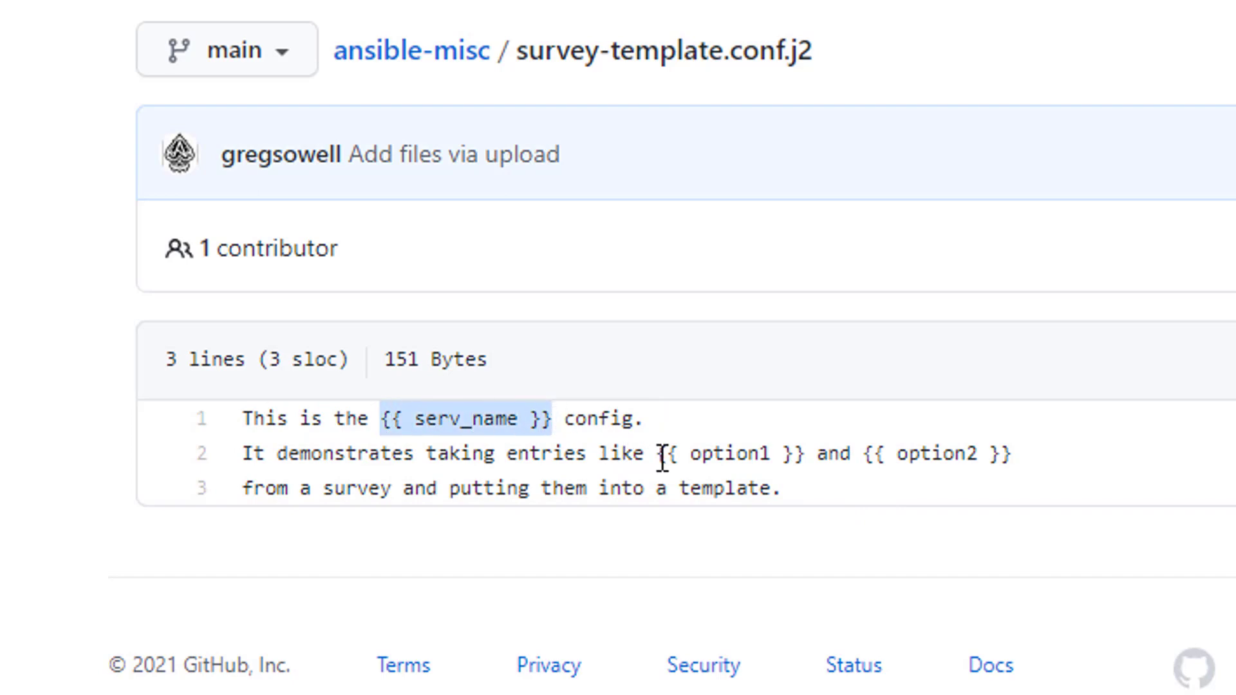
mouse_move(586, 489)
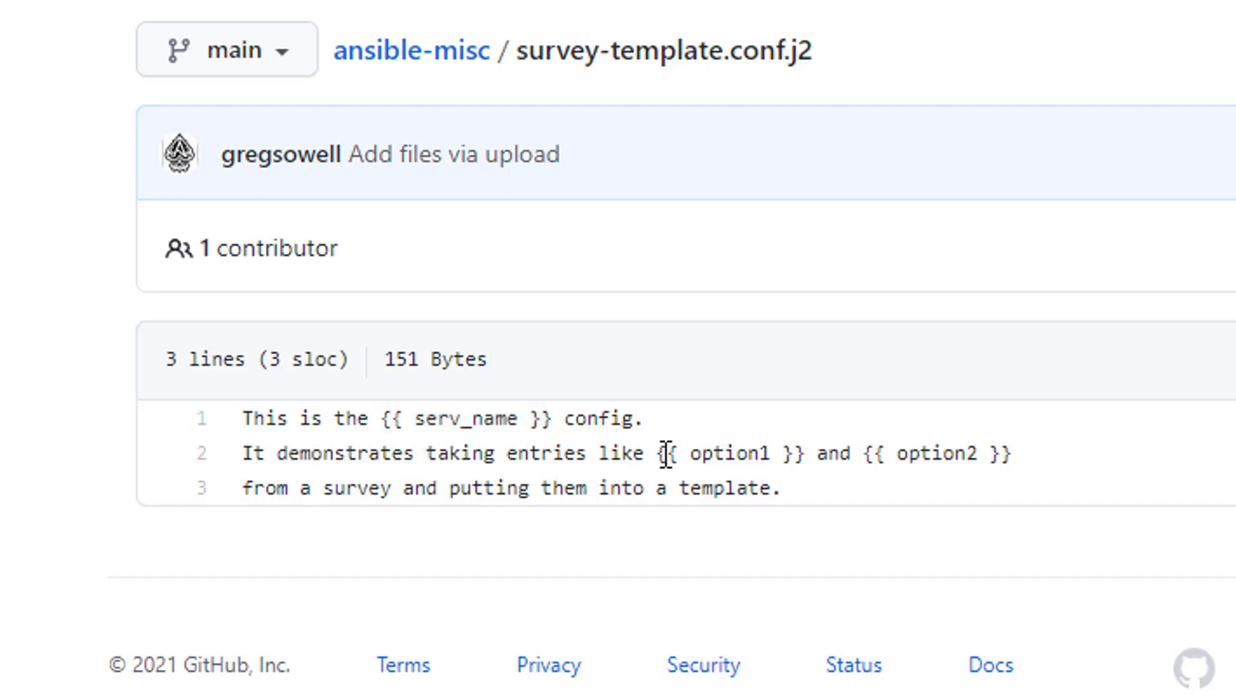
drag(656, 453, 1013, 453)
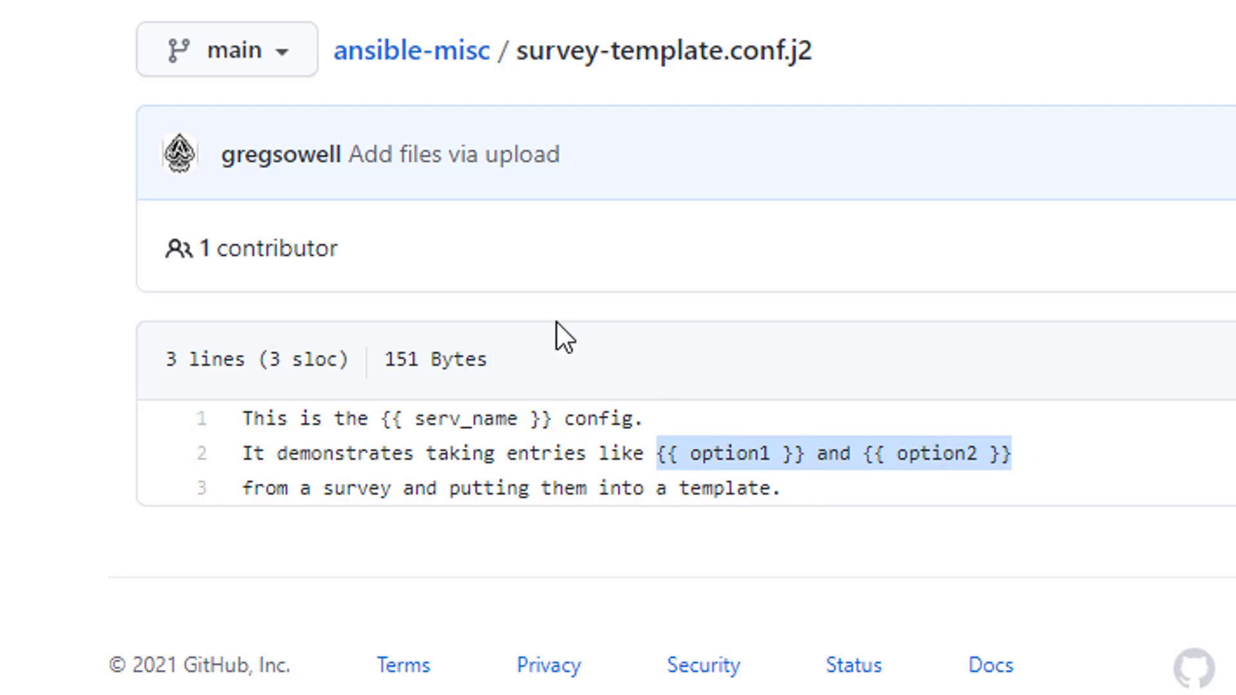
mouse_move(559, 329)
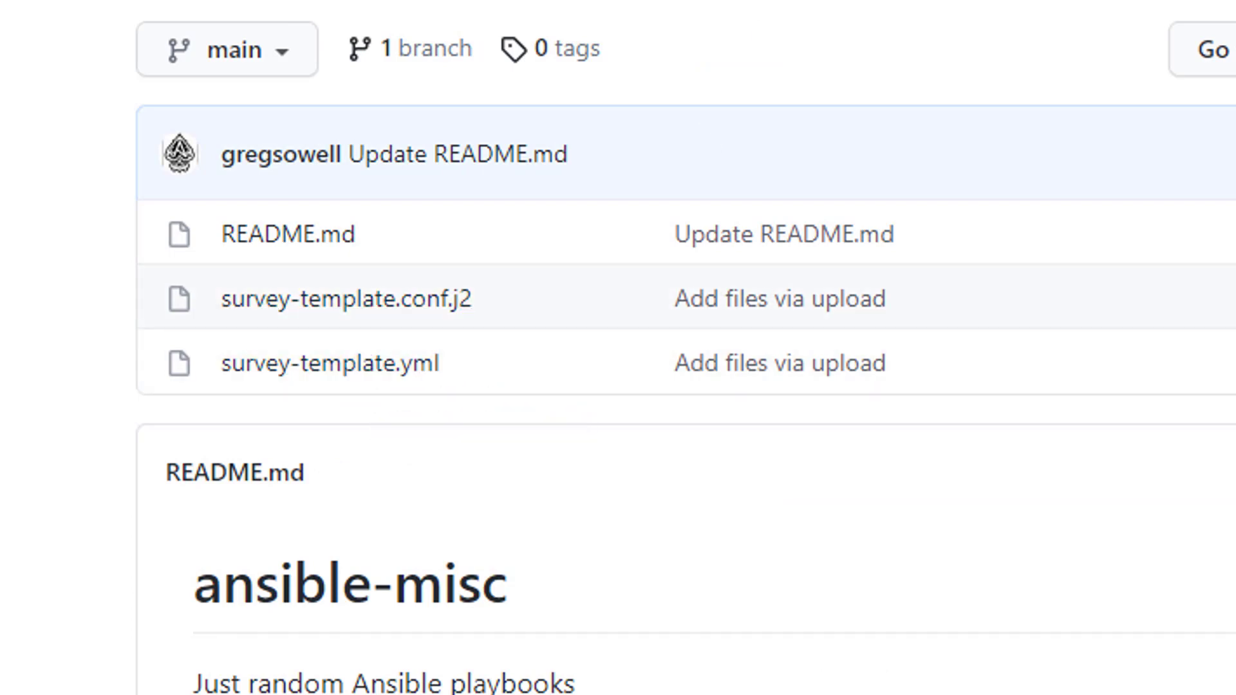
Open survey-template.yml and highlight its template task and file_loc destination value.
click(347, 297)
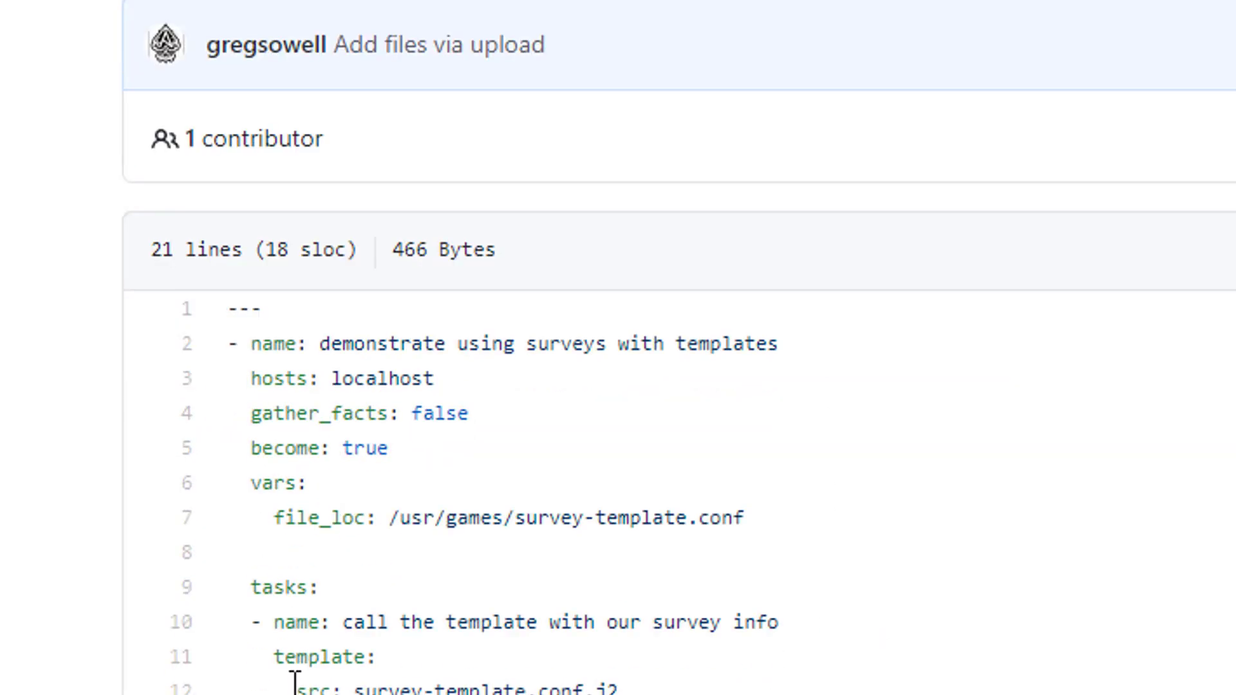
scroll(down, 3)
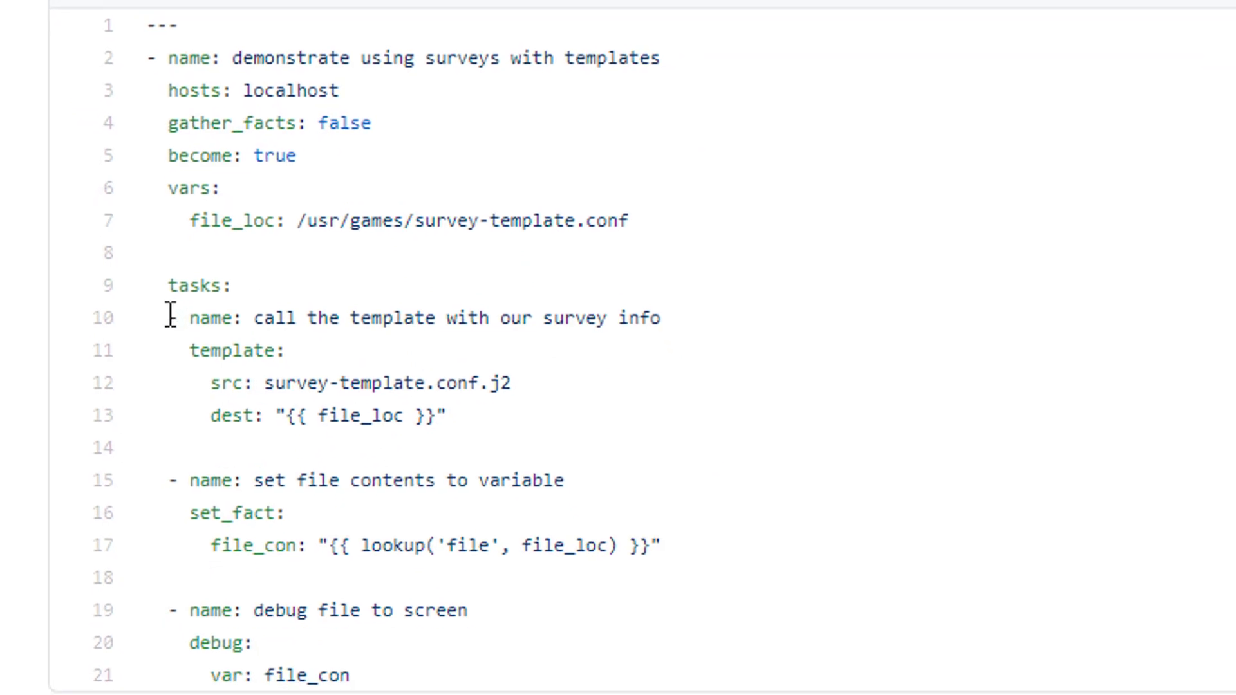
drag(168, 317, 446, 416)
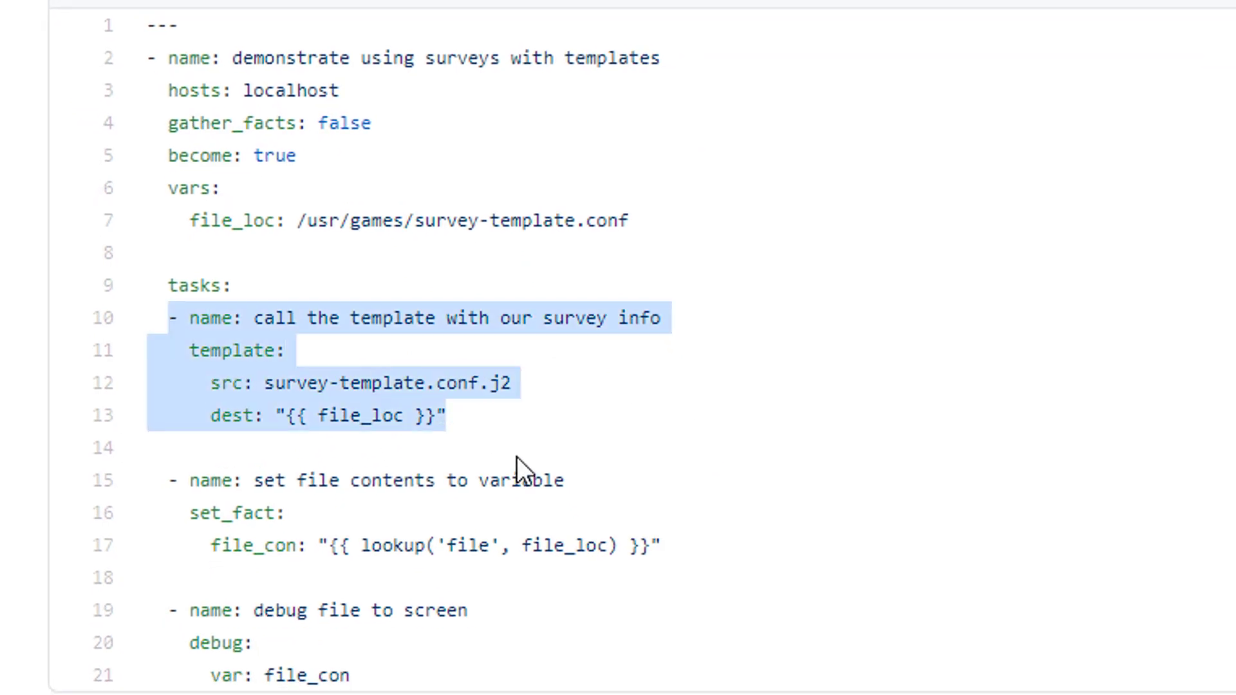
mouse_move(254, 361)
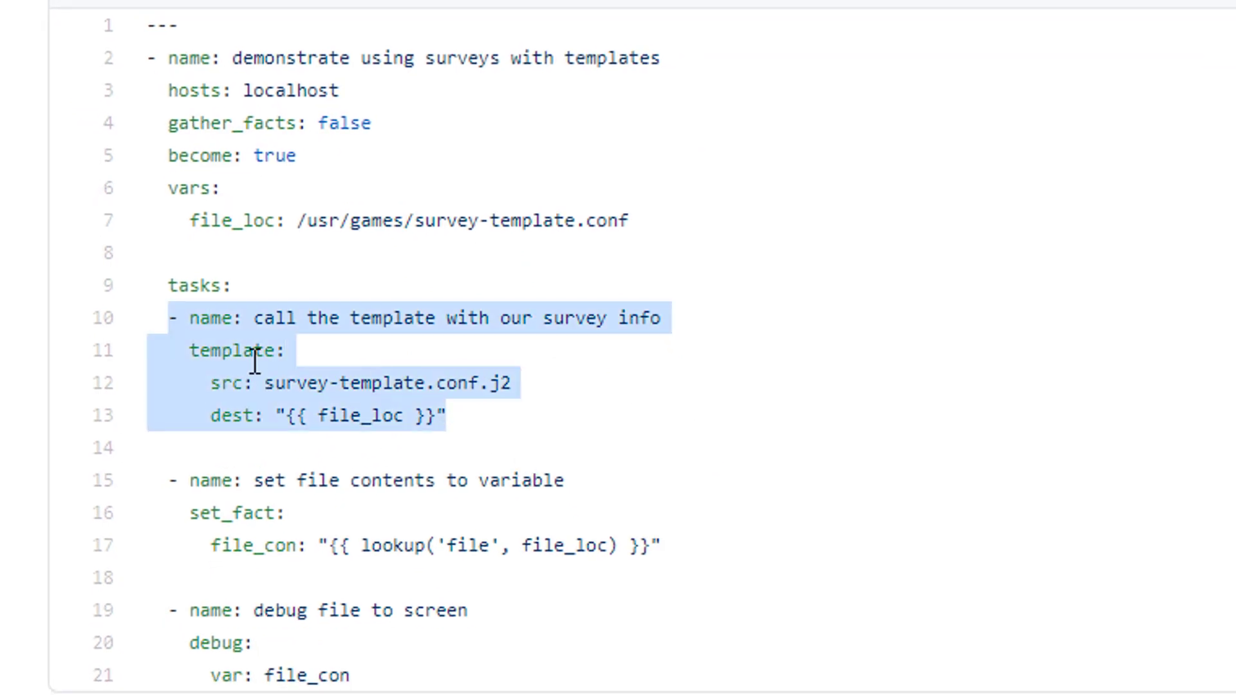
mouse_move(259, 381)
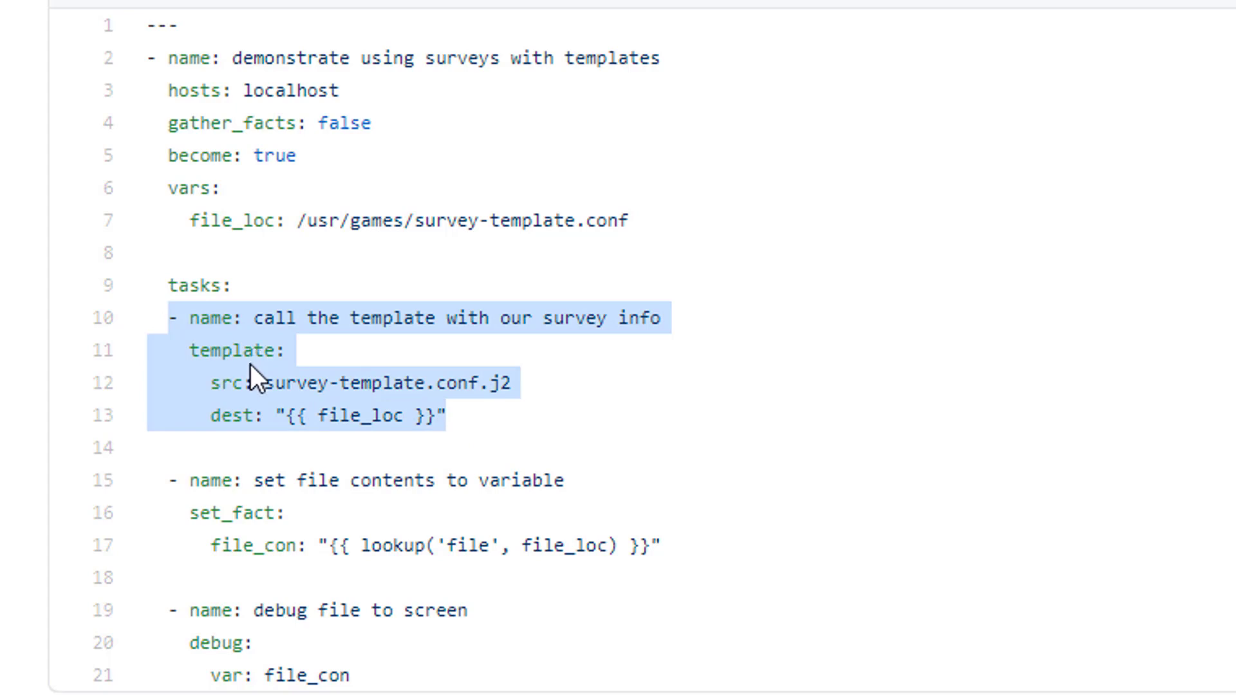
click(284, 385)
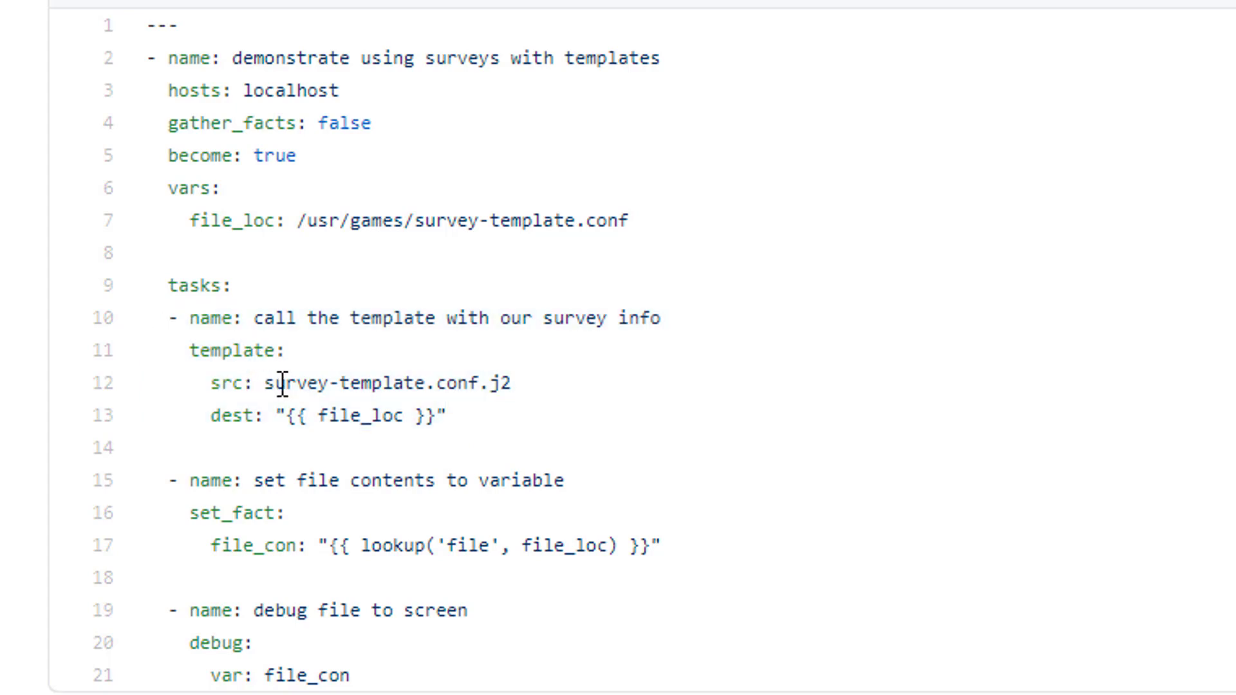
double_click(354, 384)
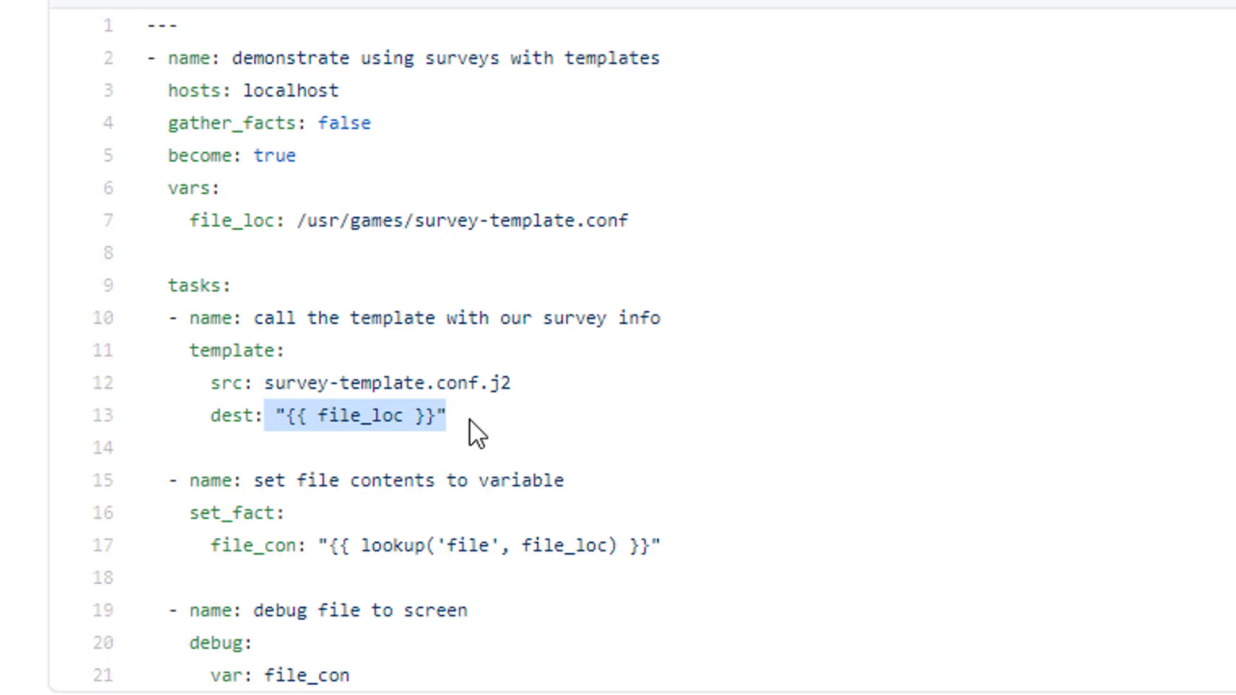
mouse_move(303, 331)
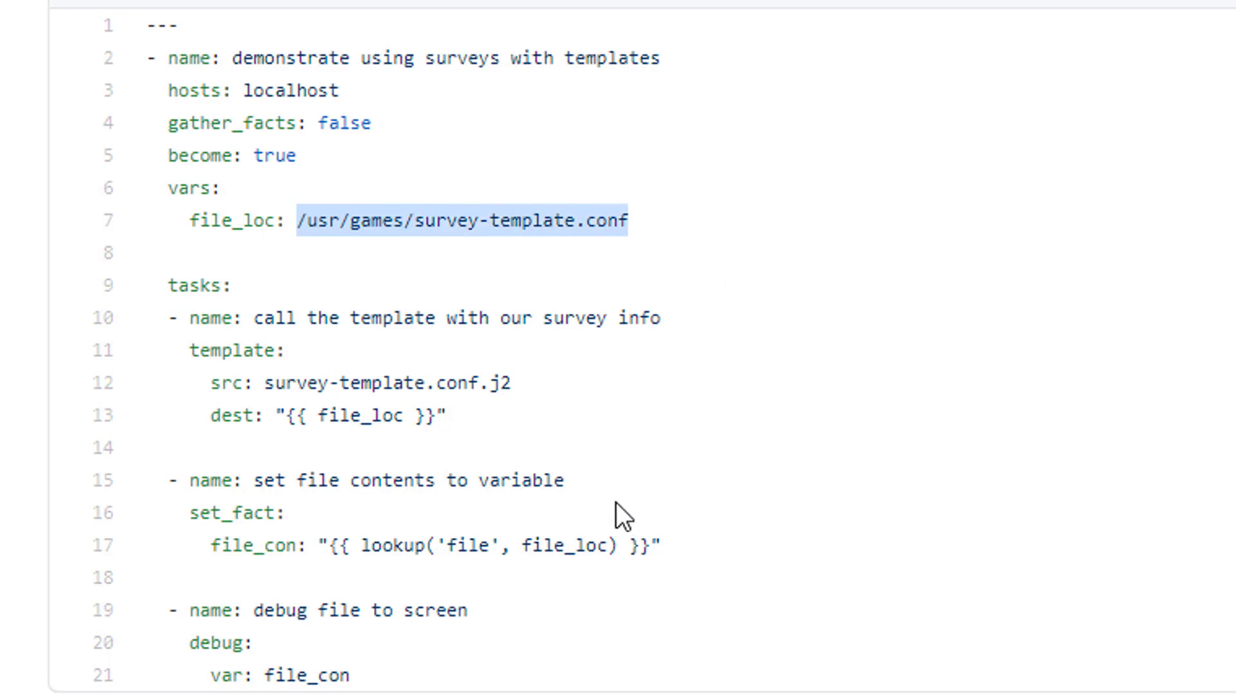
drag(188, 480, 446, 547)
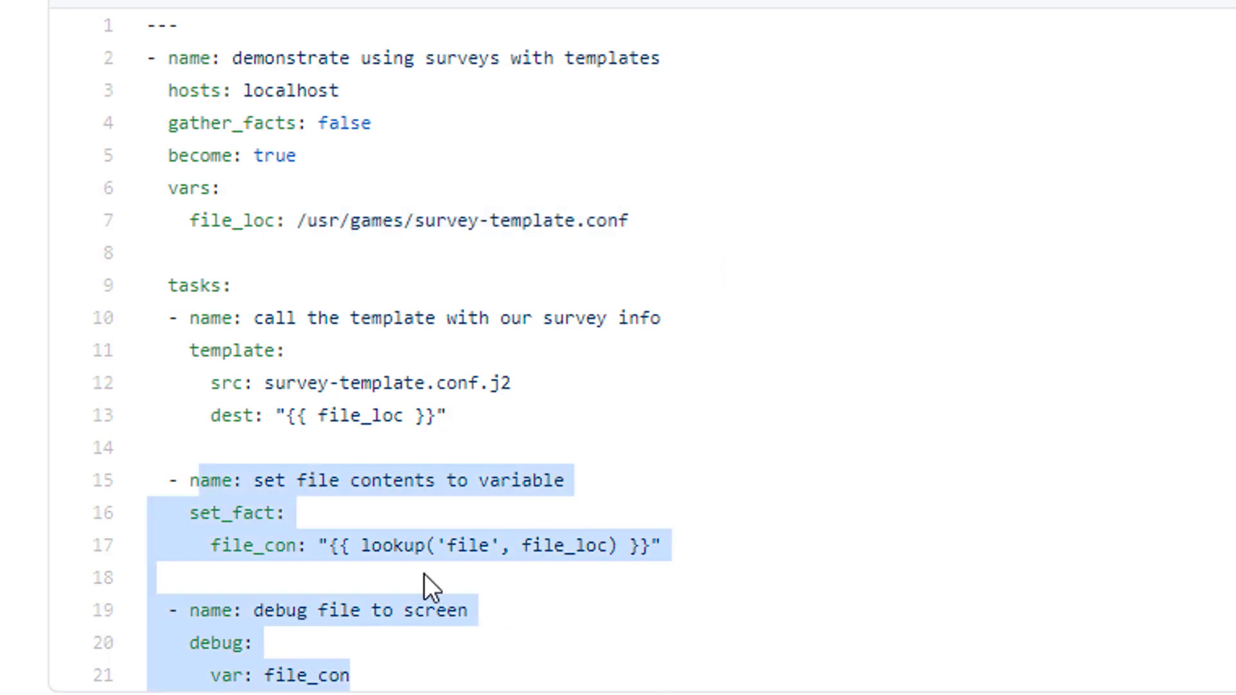
click(402, 547)
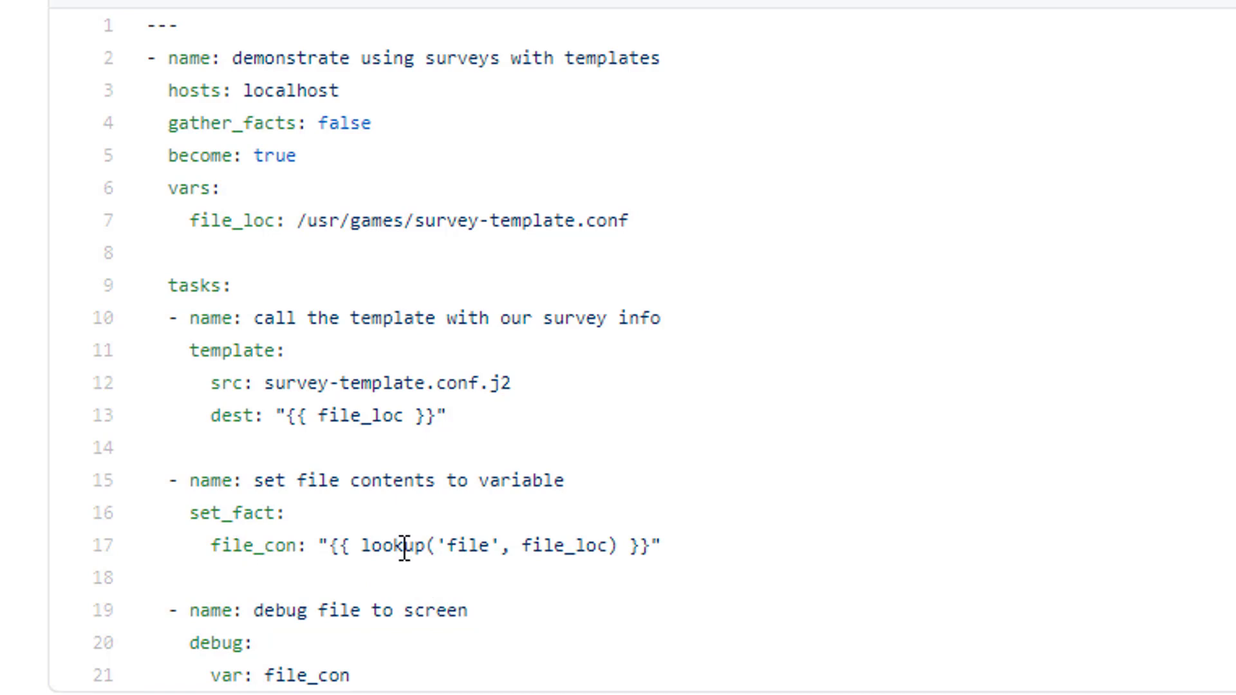
drag(402, 545, 572, 545)
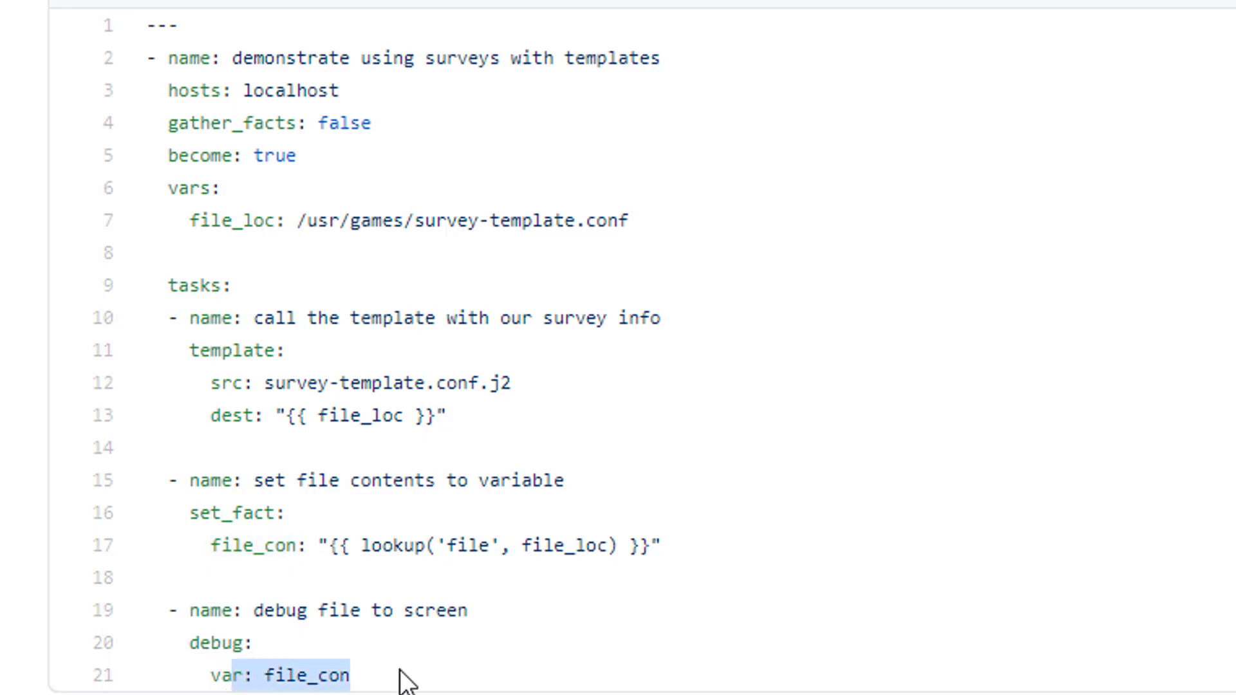
mouse_move(591, 482)
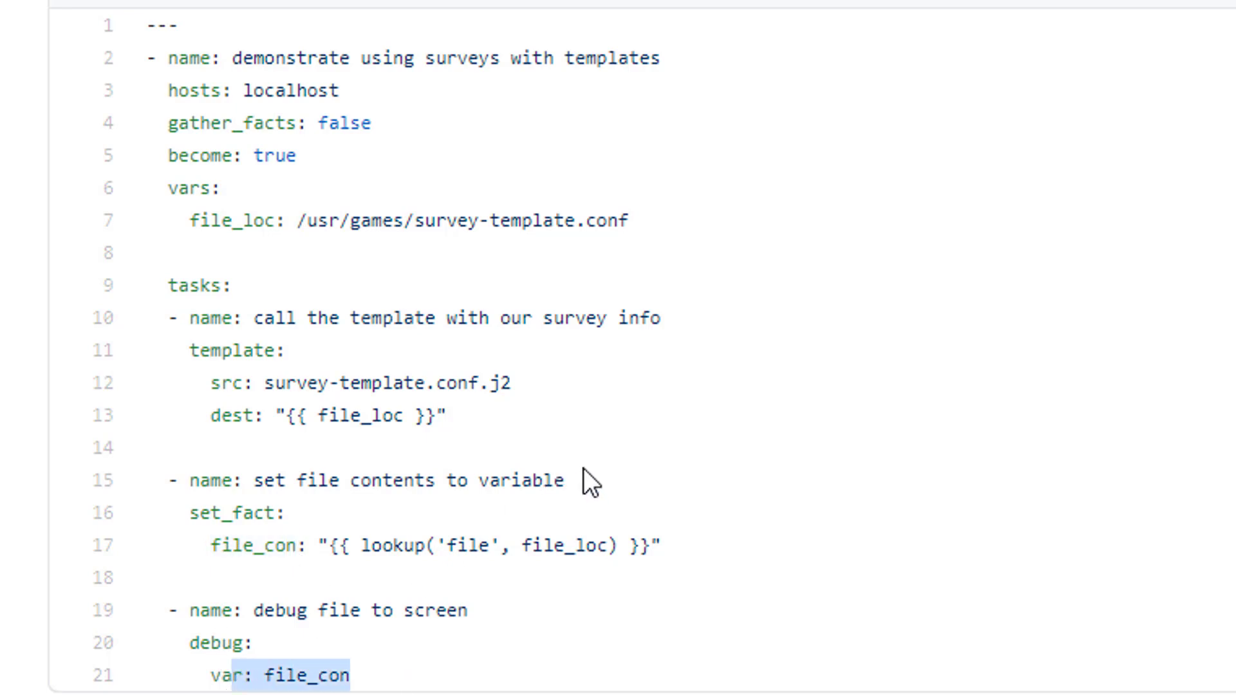
mouse_move(587, 481)
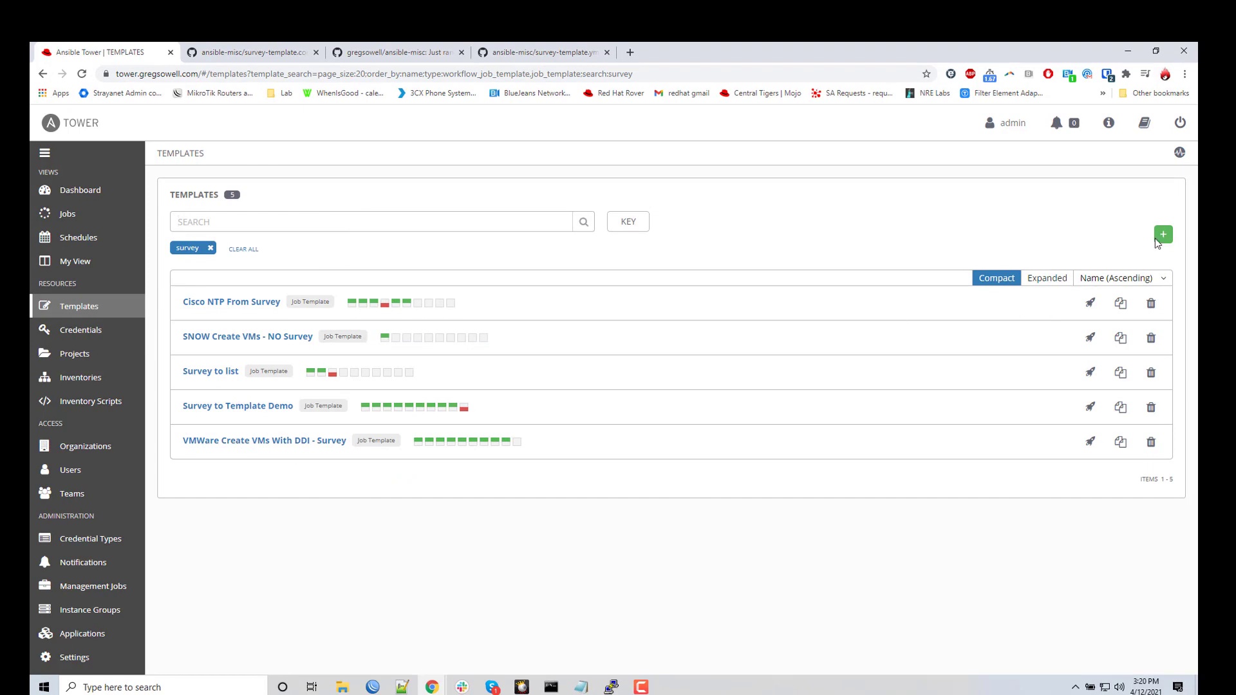
mouse_move(1162, 236)
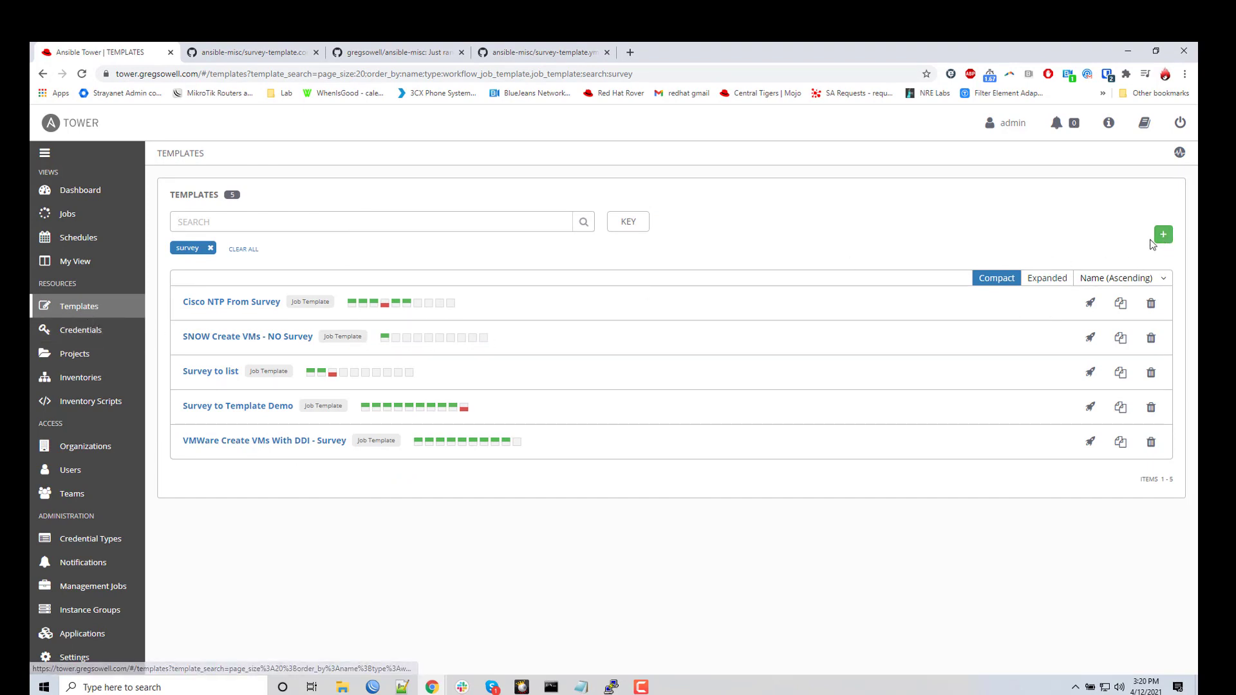
Open a blank new job template form from the Ansible Tower Templates page.
click(1162, 235)
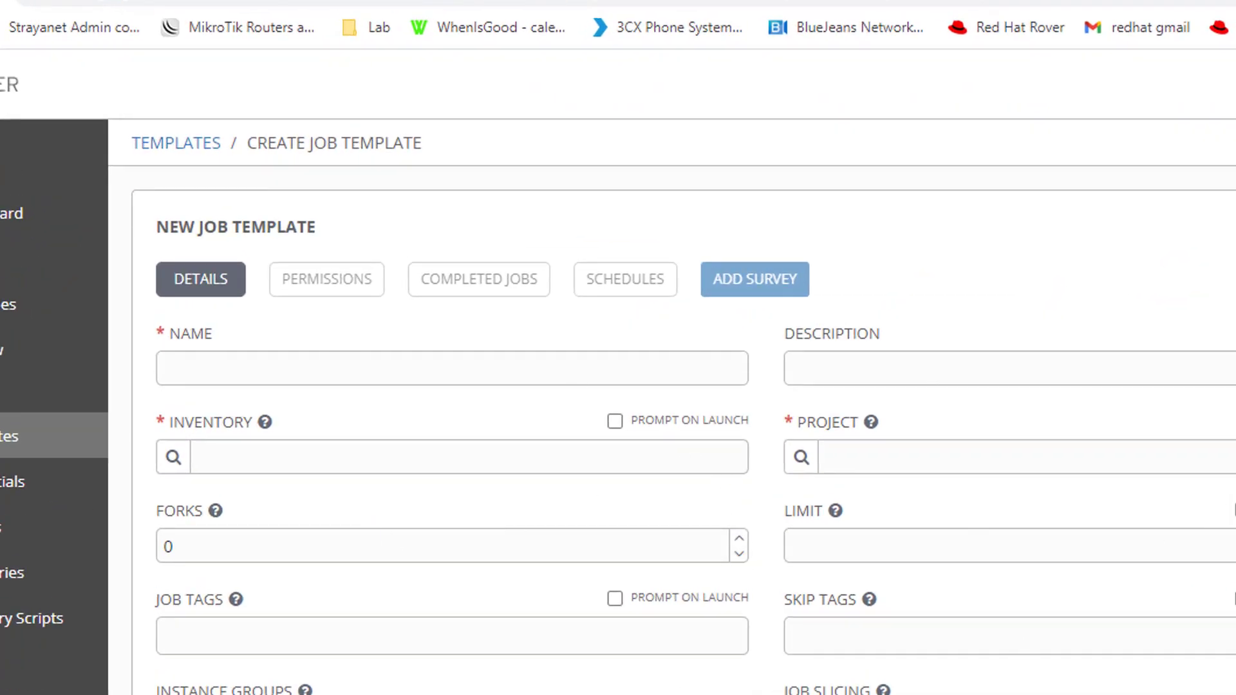
mouse_move(753, 278)
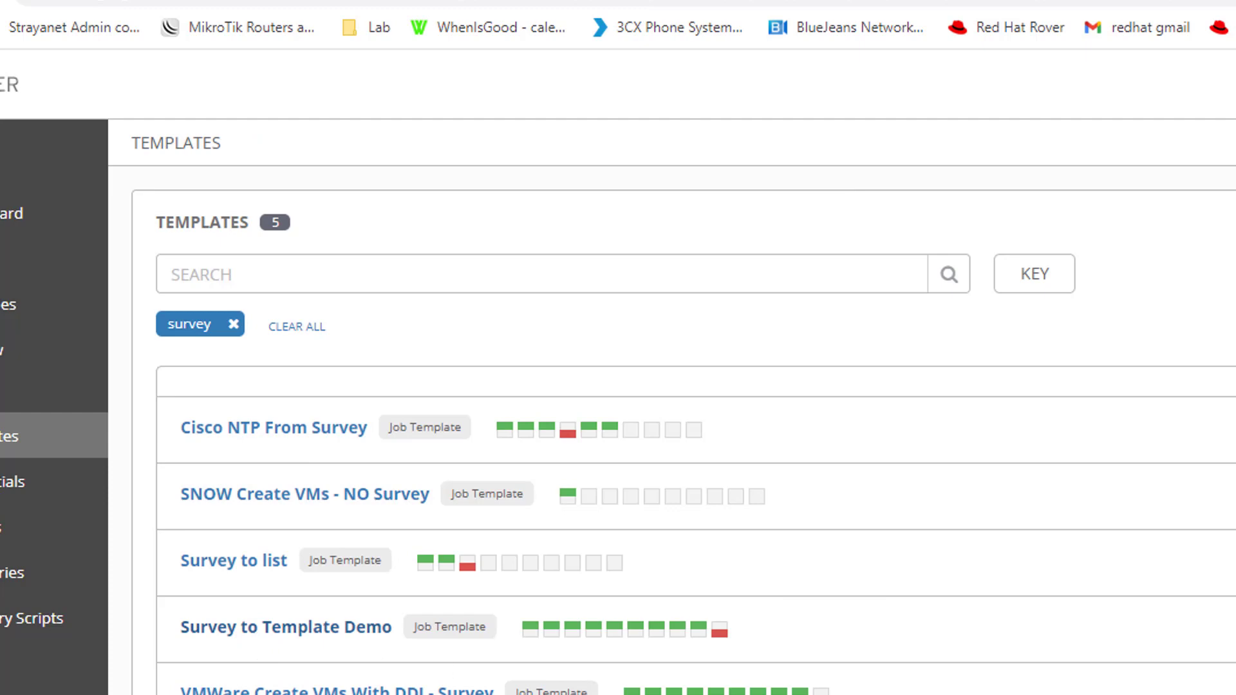
Open Survey to Template Demo and bring up its survey editor.
click(285, 627)
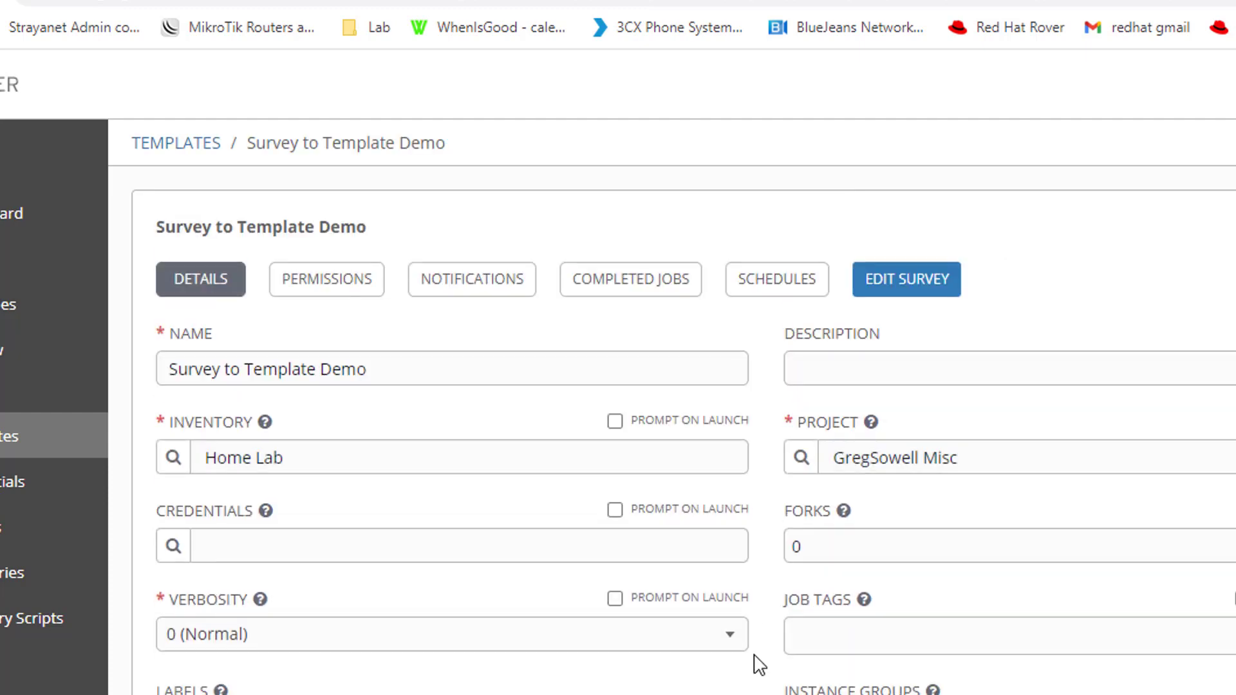
mouse_move(907, 278)
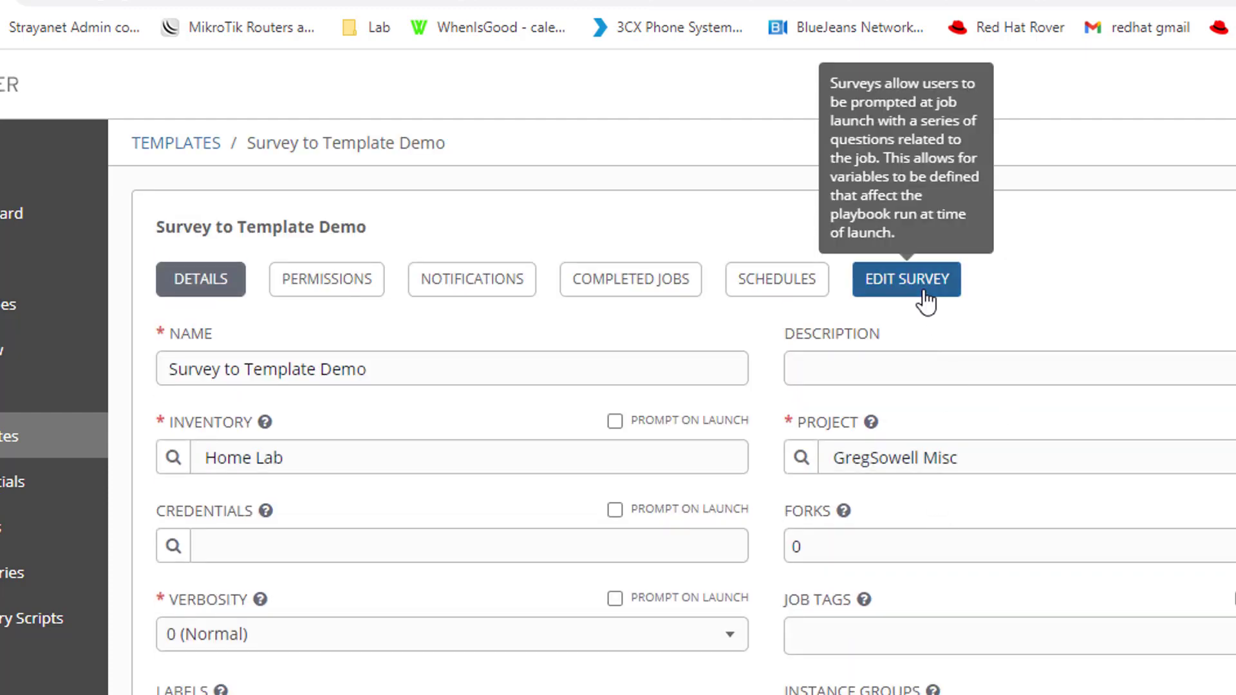
click(906, 279)
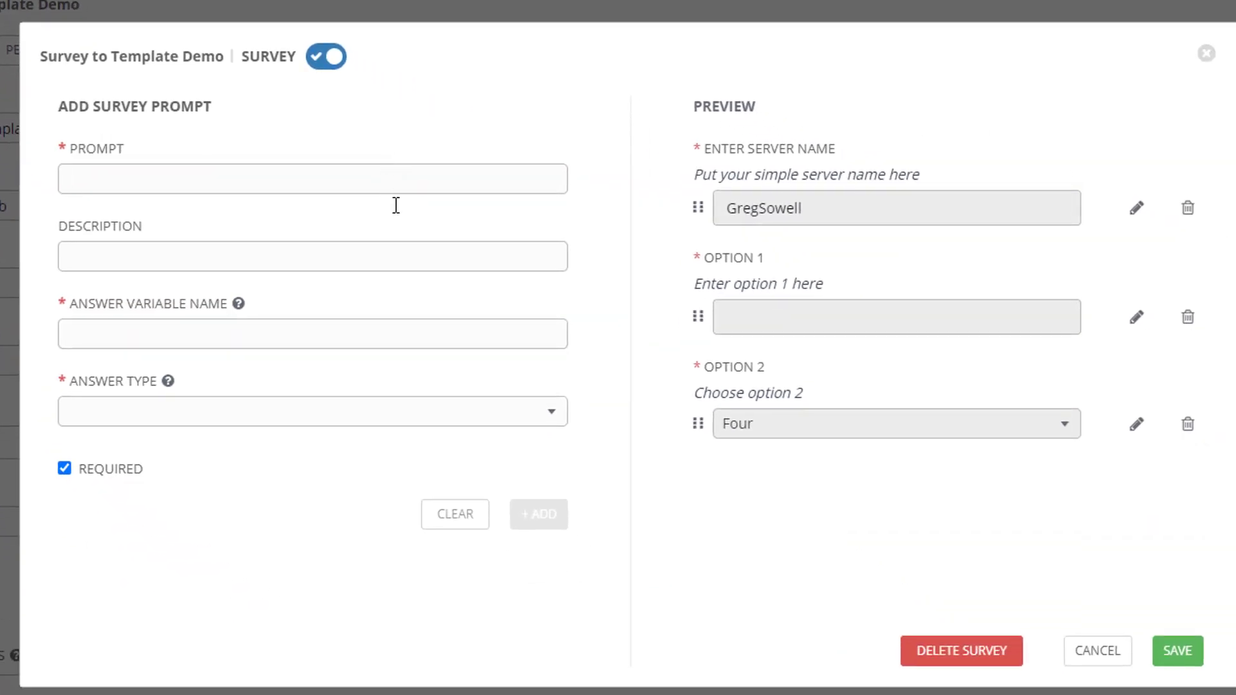
Draft a placeholder survey prompt and browse the available answer types.
text(fghfgh)
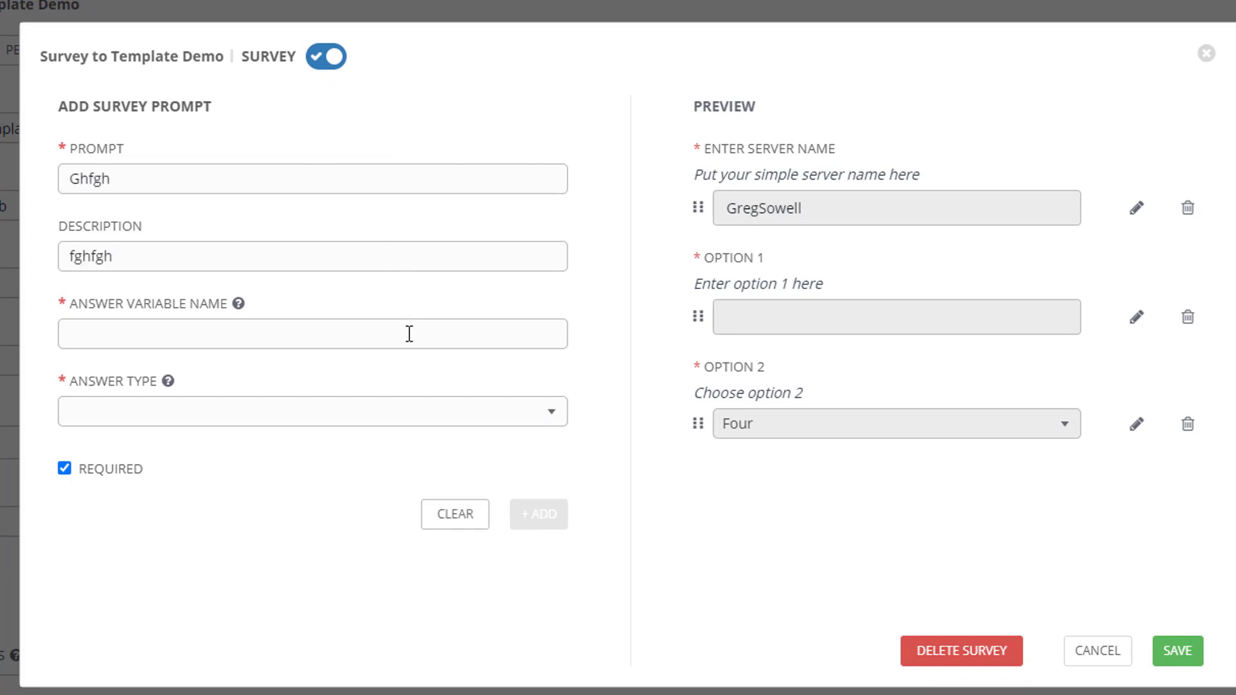
click(312, 334)
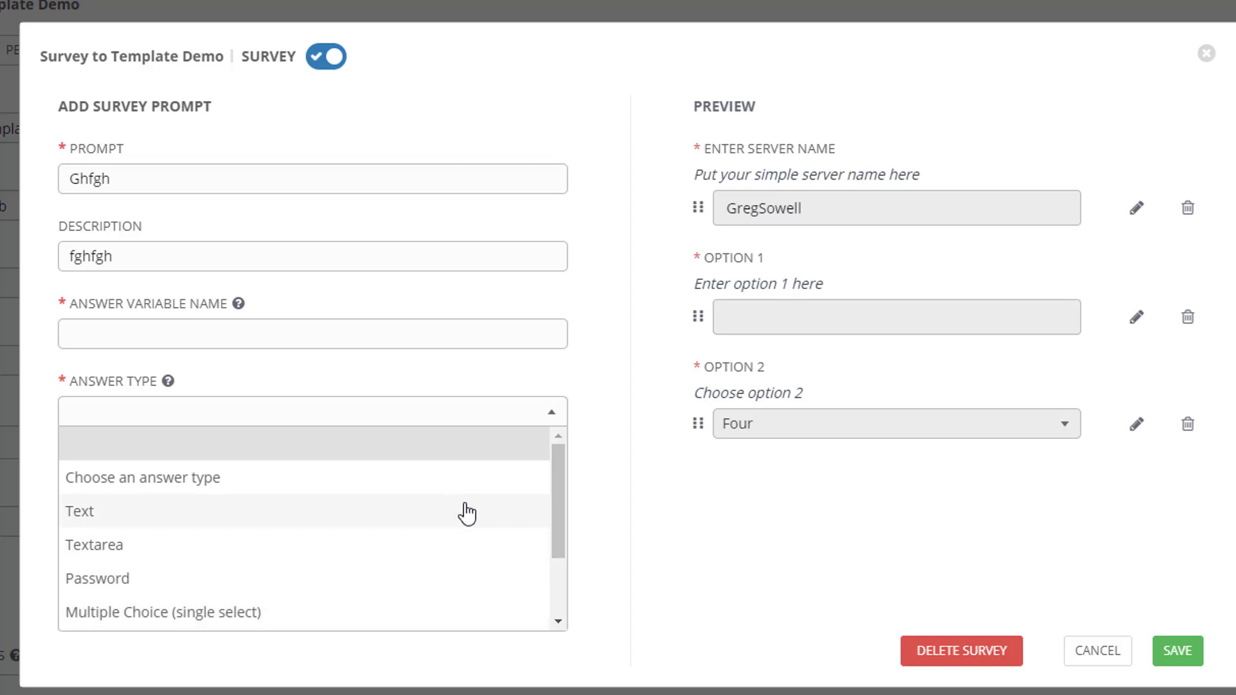
mouse_move(365, 522)
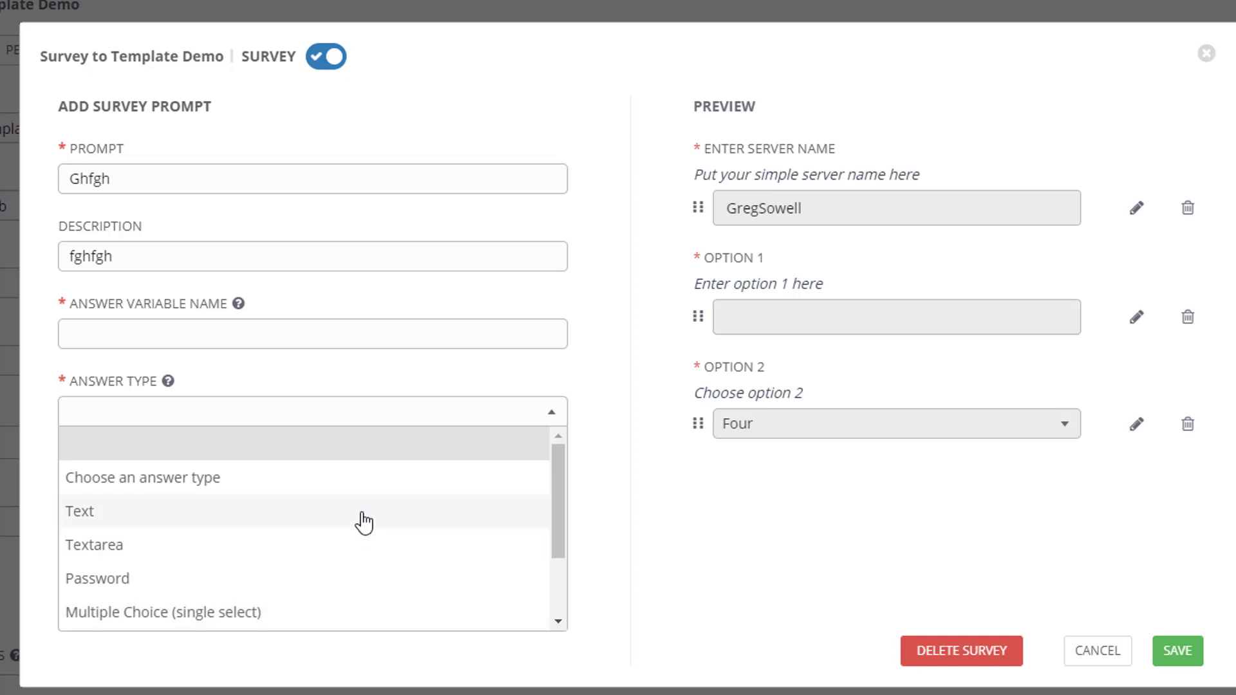
mouse_move(362, 545)
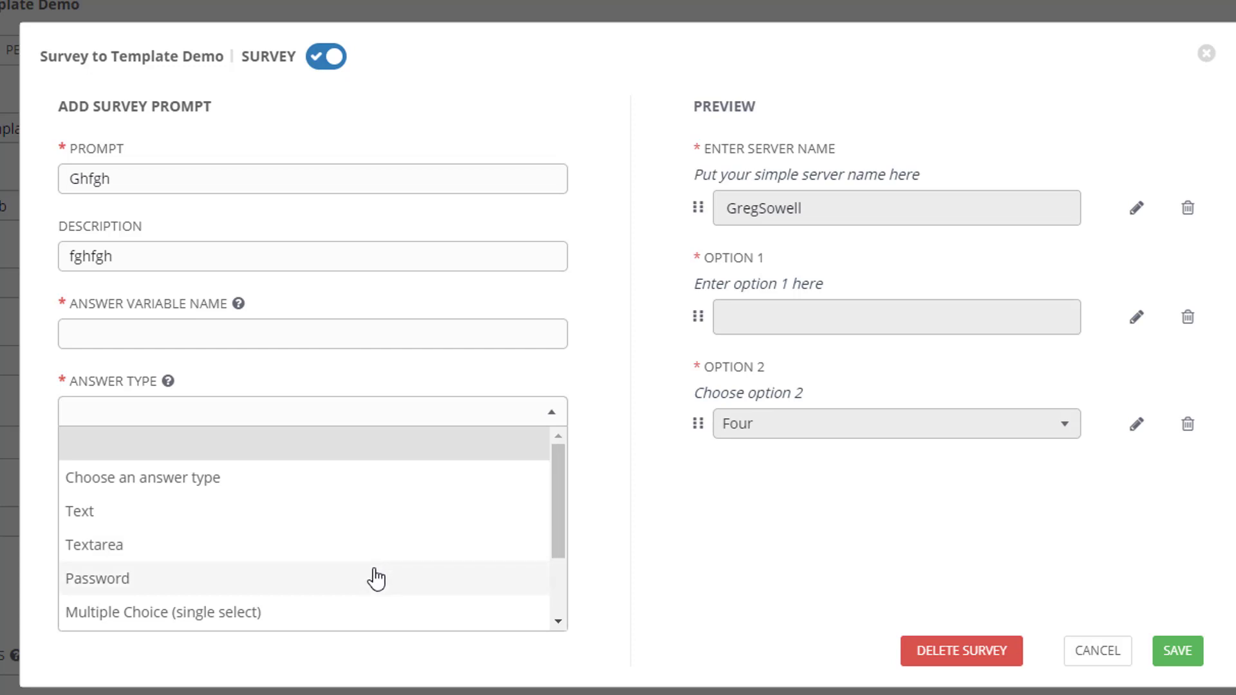
scroll(down, 3)
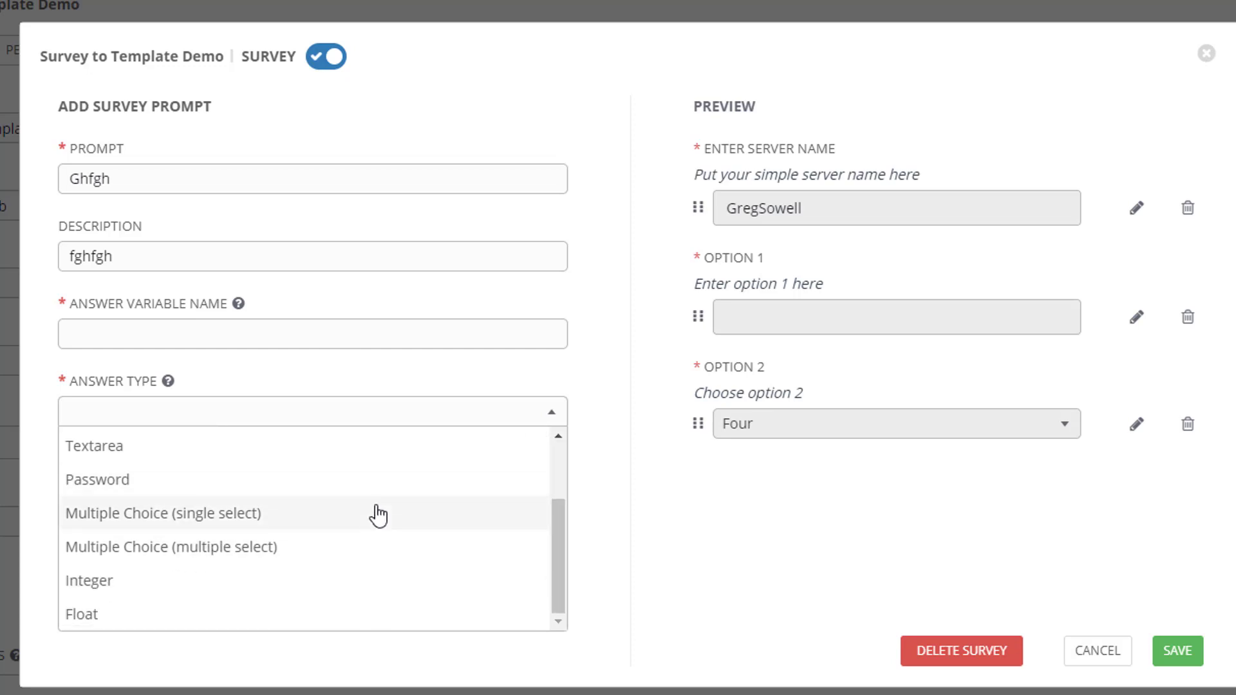
mouse_move(428, 537)
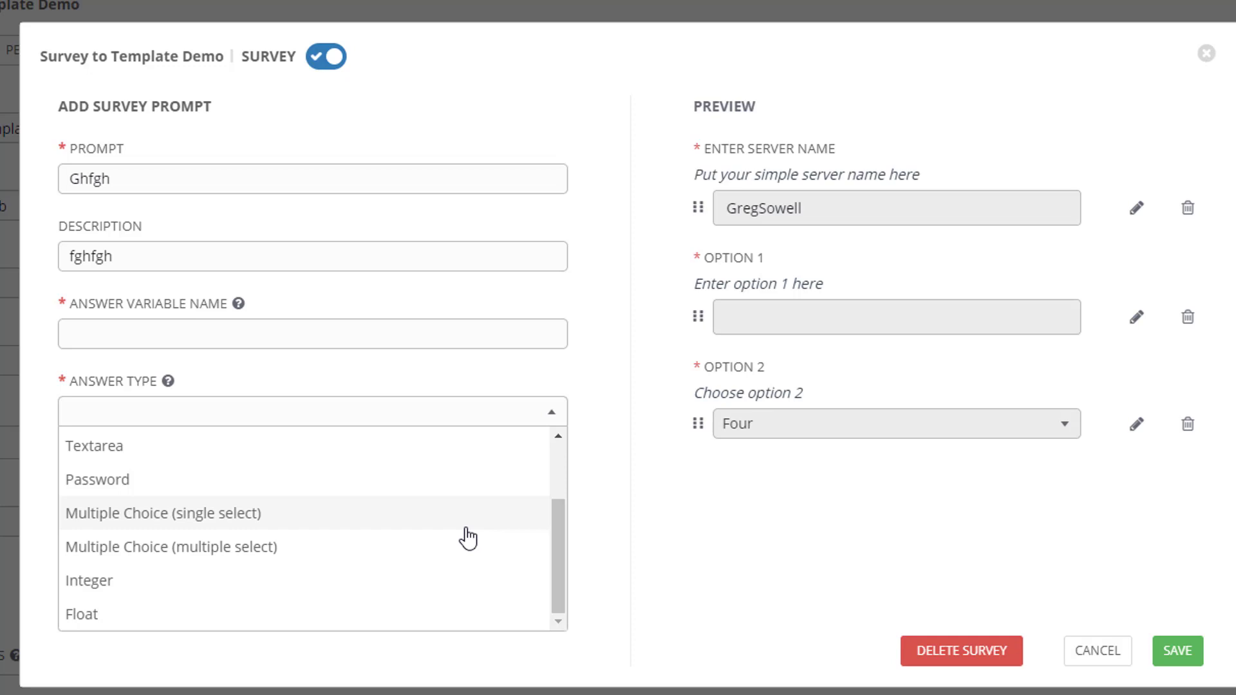
mouse_move(811, 528)
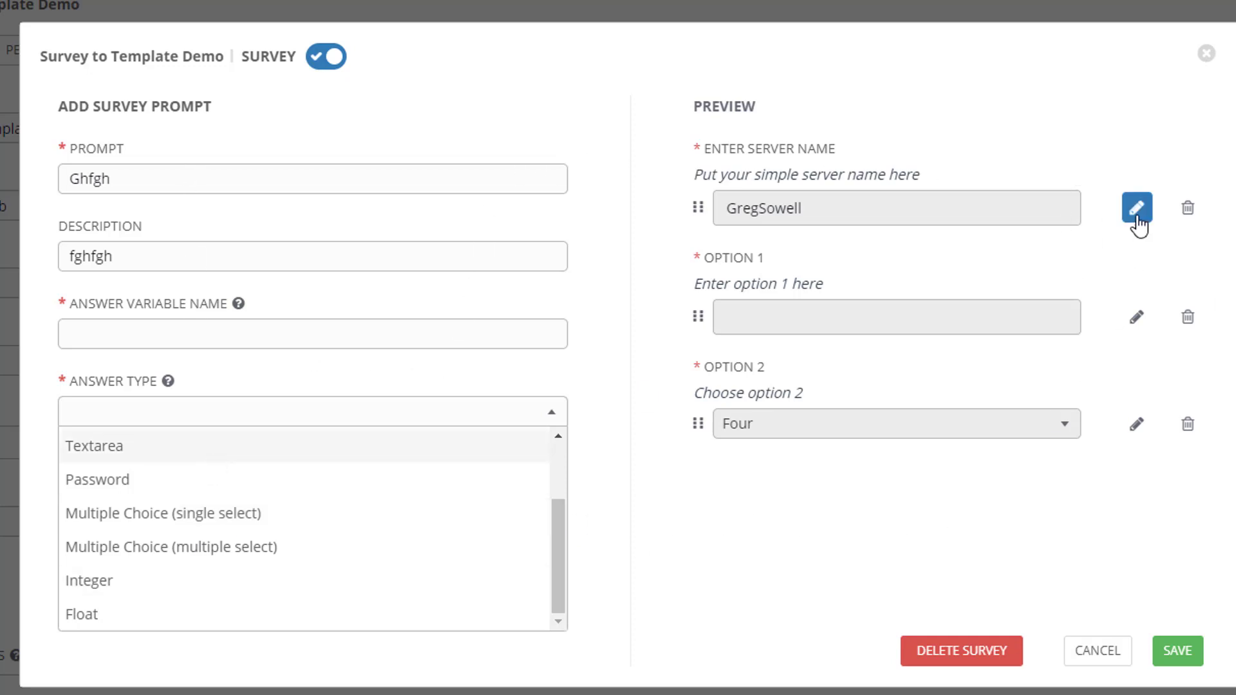
Review the server name, Option 1 and Option 2 prompts, then close the editor unsaved.
click(1136, 208)
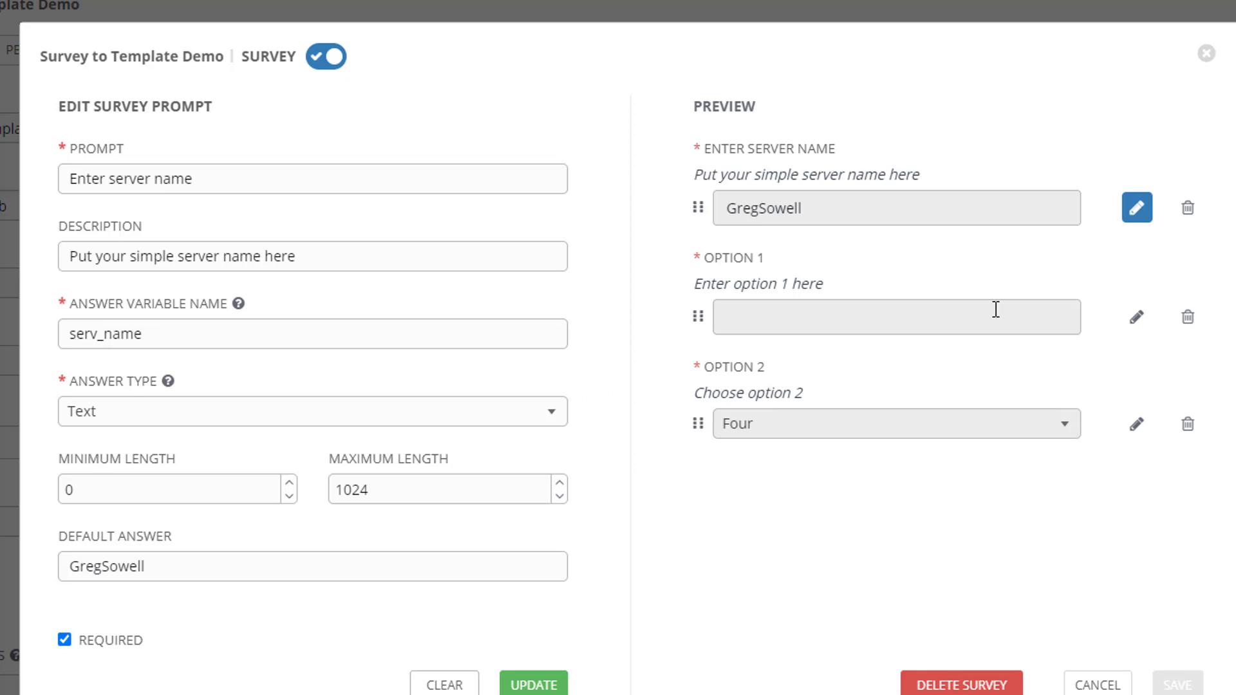
click(1136, 316)
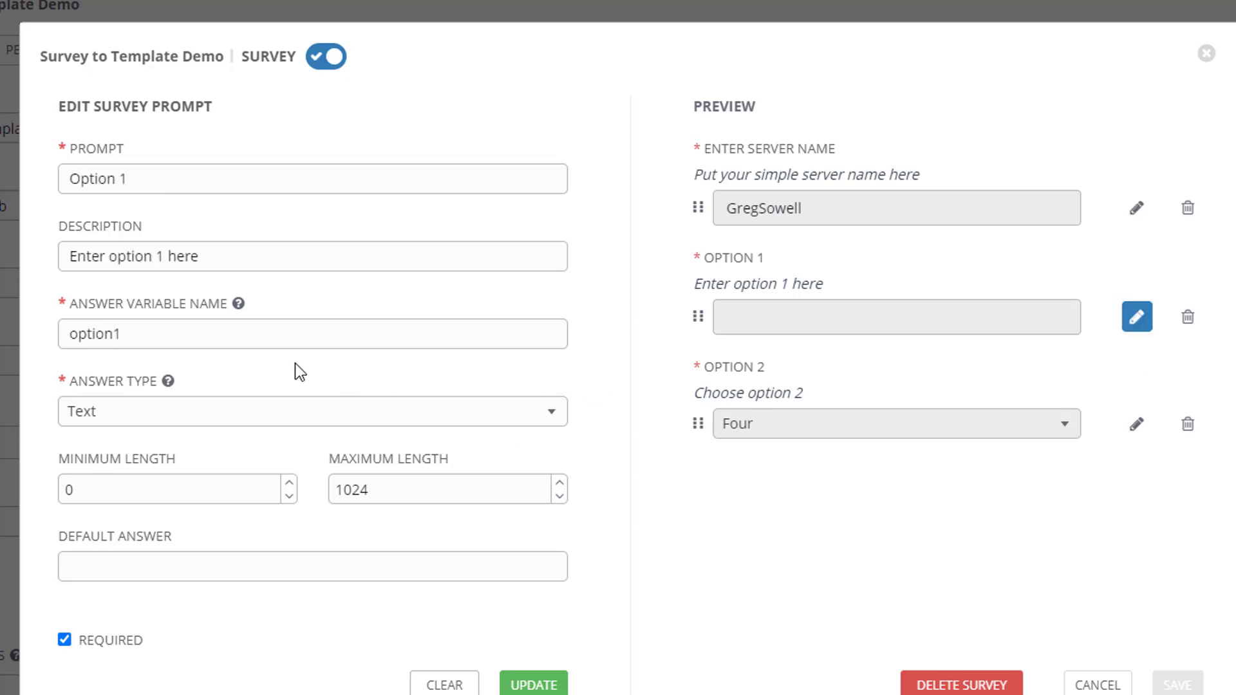
click(1138, 424)
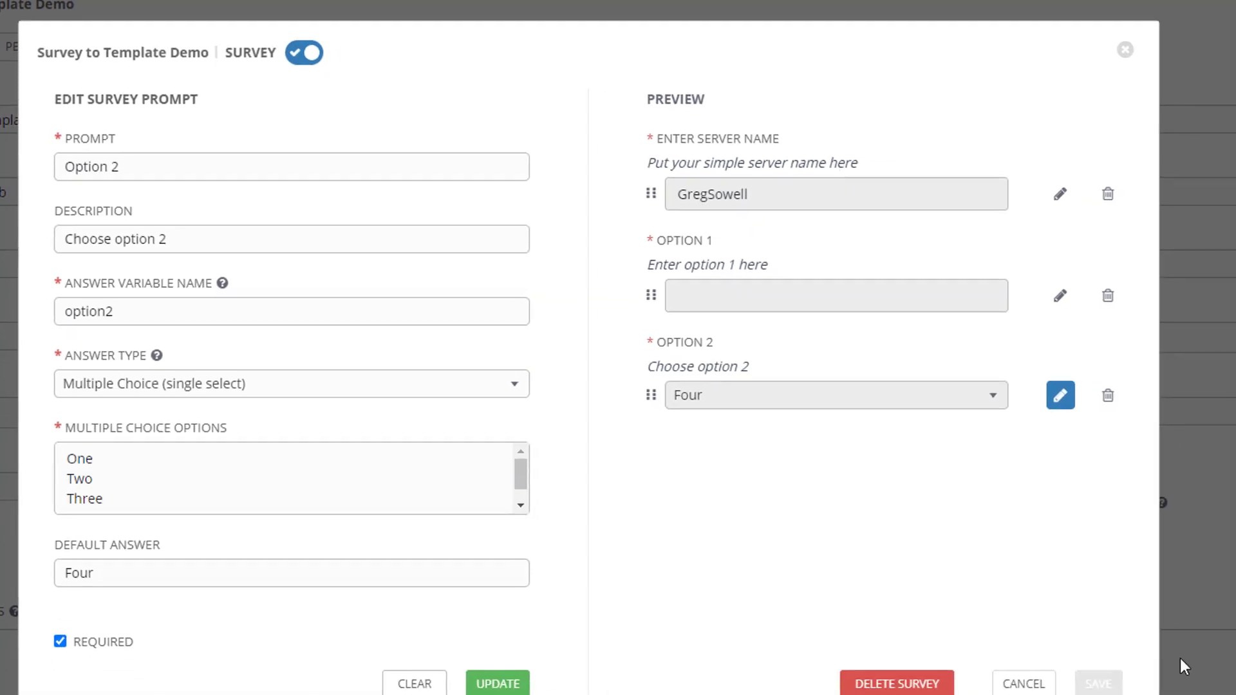
click(1123, 49)
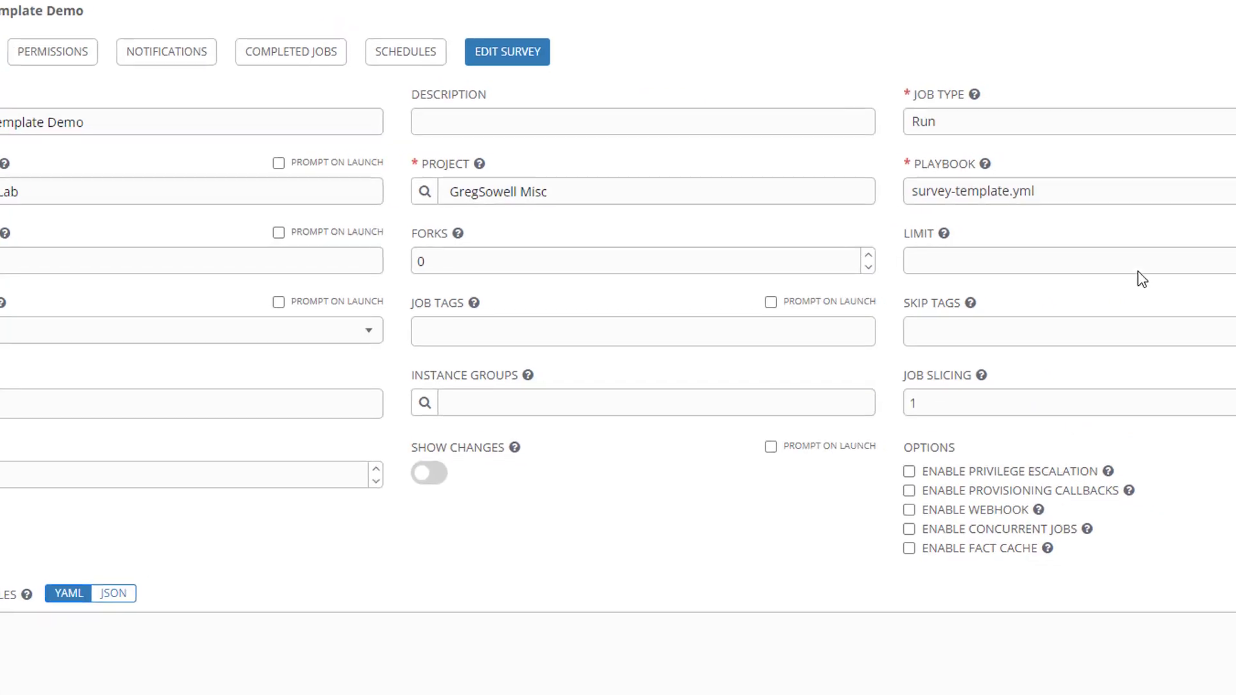
Scroll through the Survey to Template Demo template details.
scroll(down, 3)
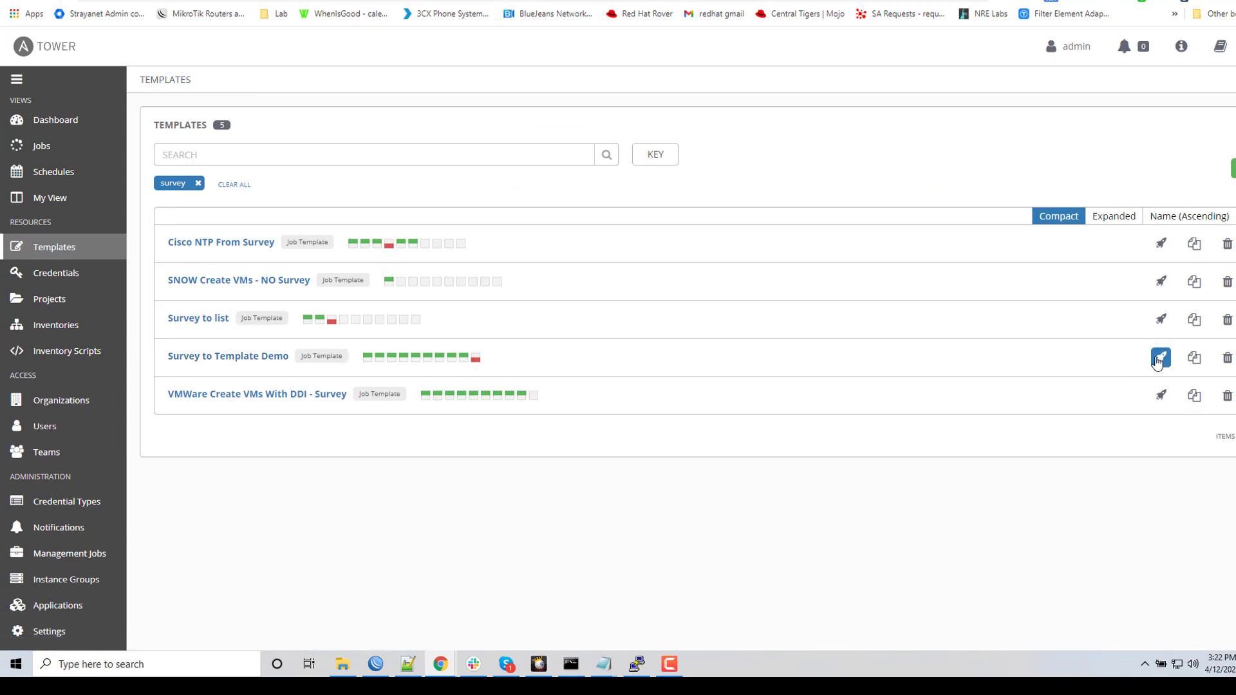
Launch Survey to Template Demo and answer GregSowell.com, cookies and Three.
click(1160, 357)
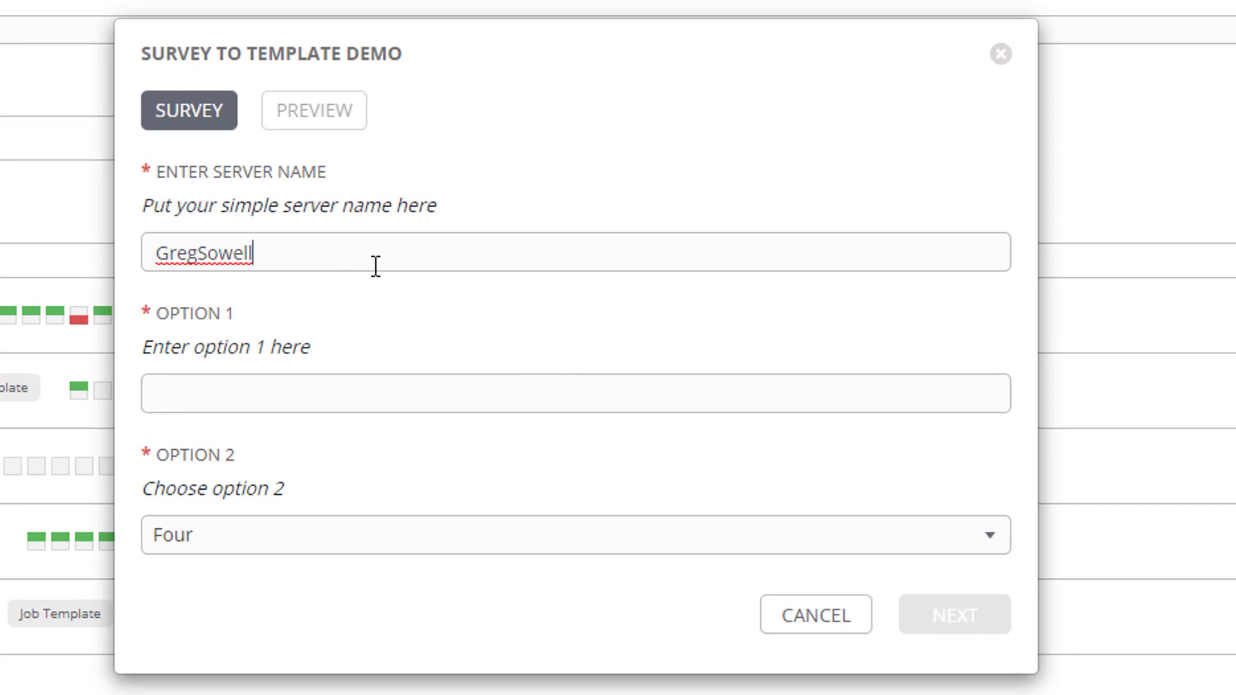
text(.)
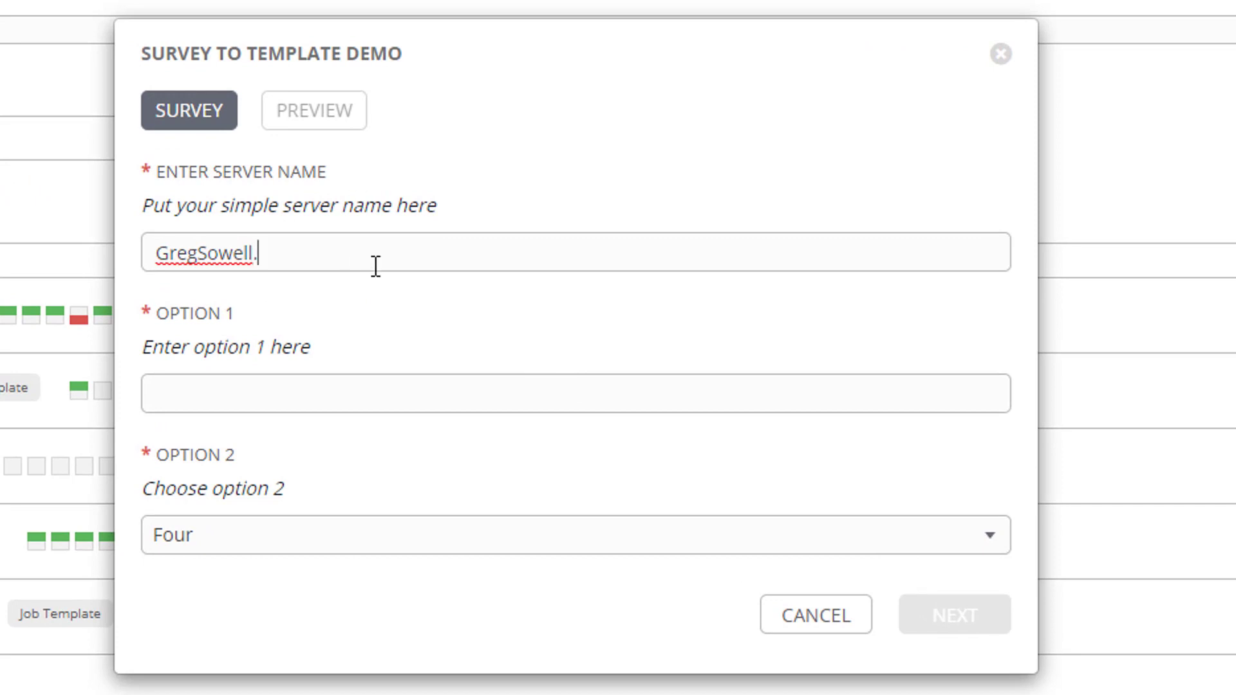
text(com)
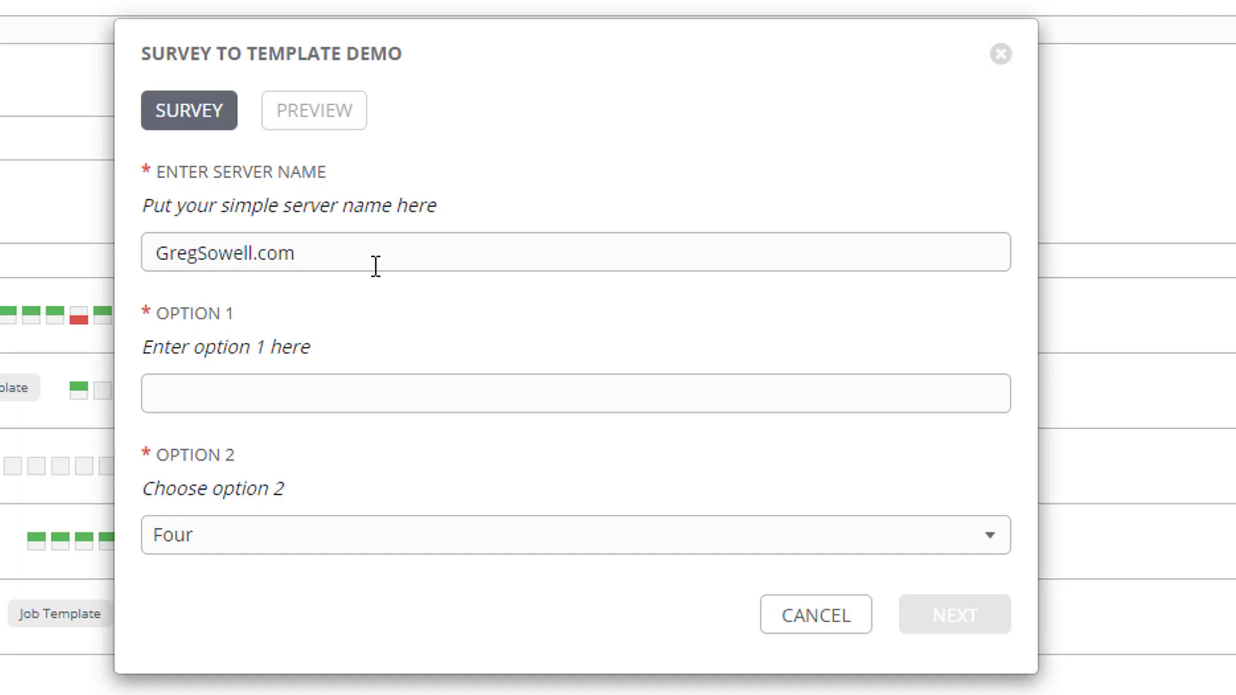
text(cookies)
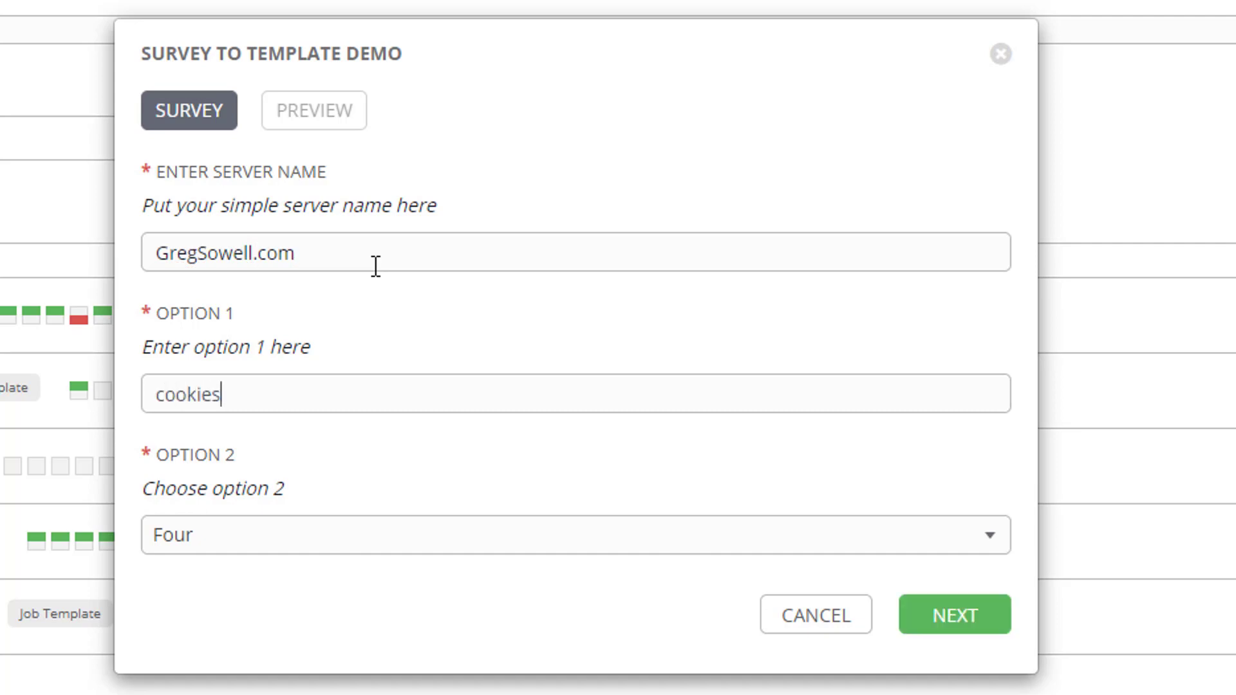
click(575, 535)
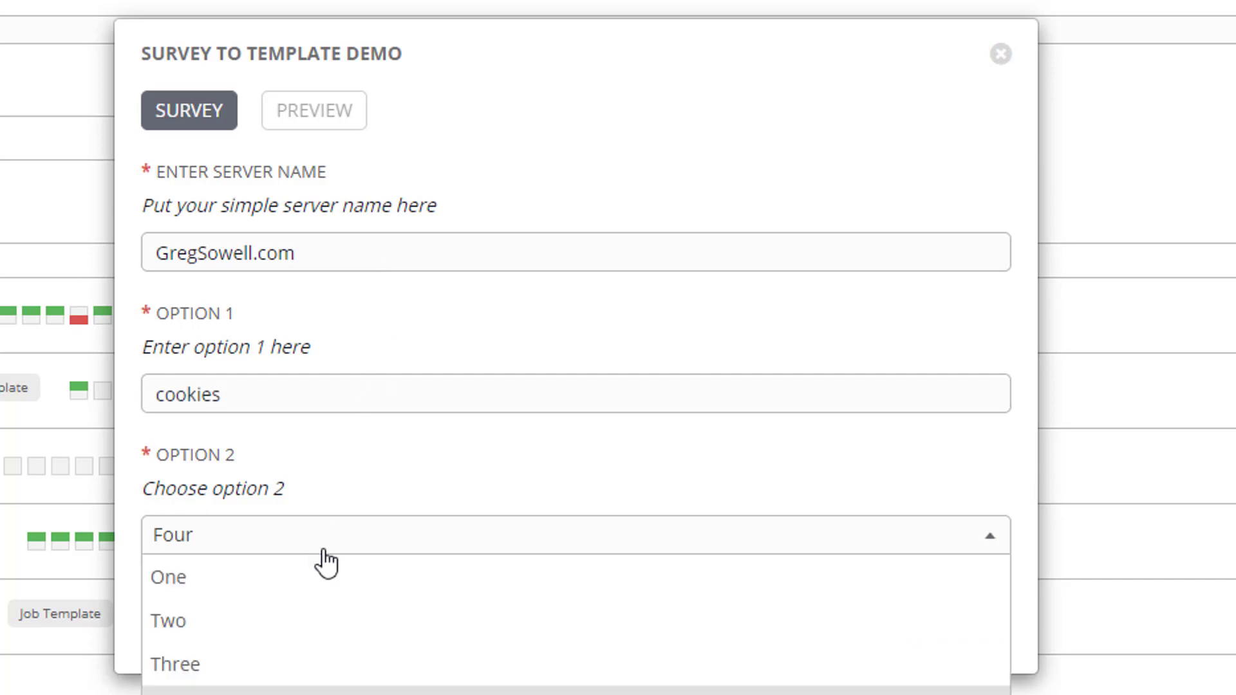
click(175, 664)
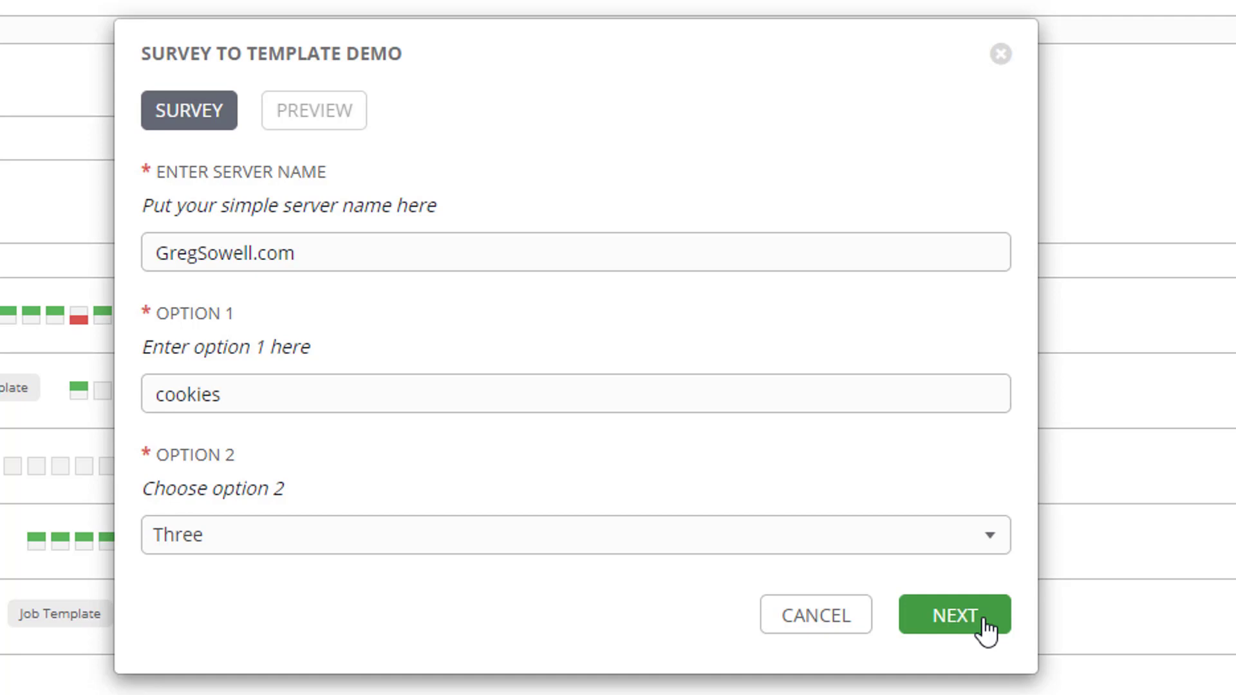
Preview the serv_name, option1 and option2 extra variables and launch the job.
click(953, 615)
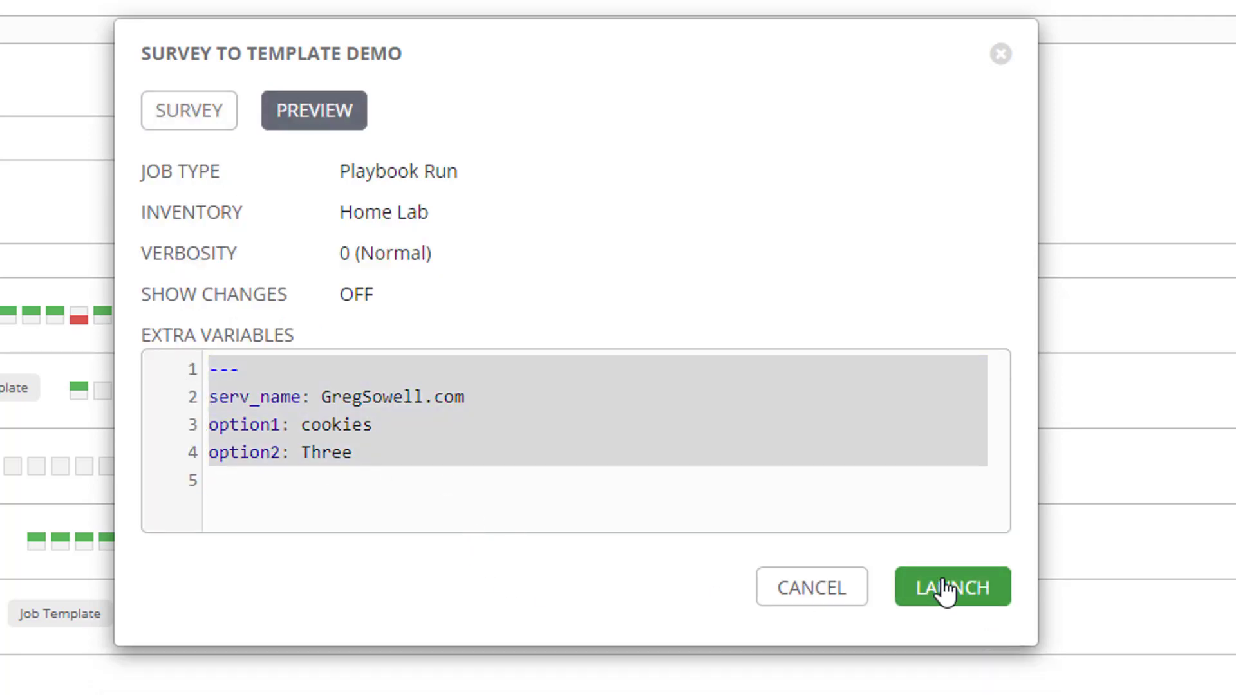
click(951, 586)
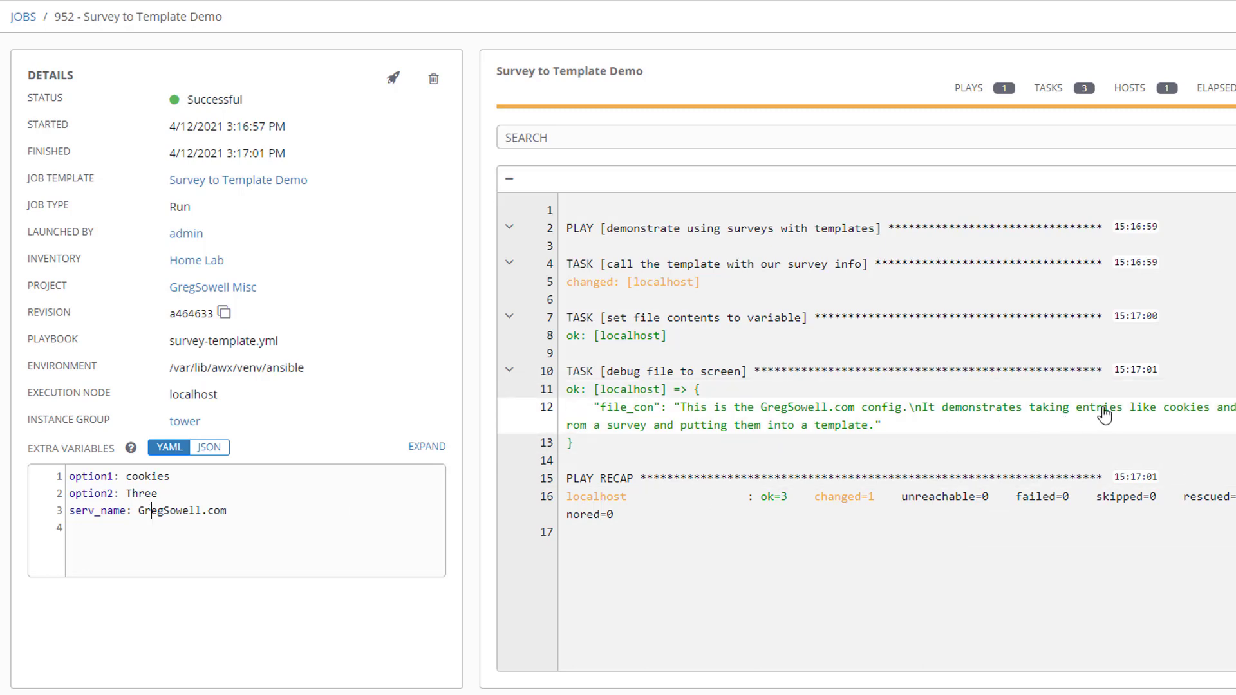
mouse_move(1193, 415)
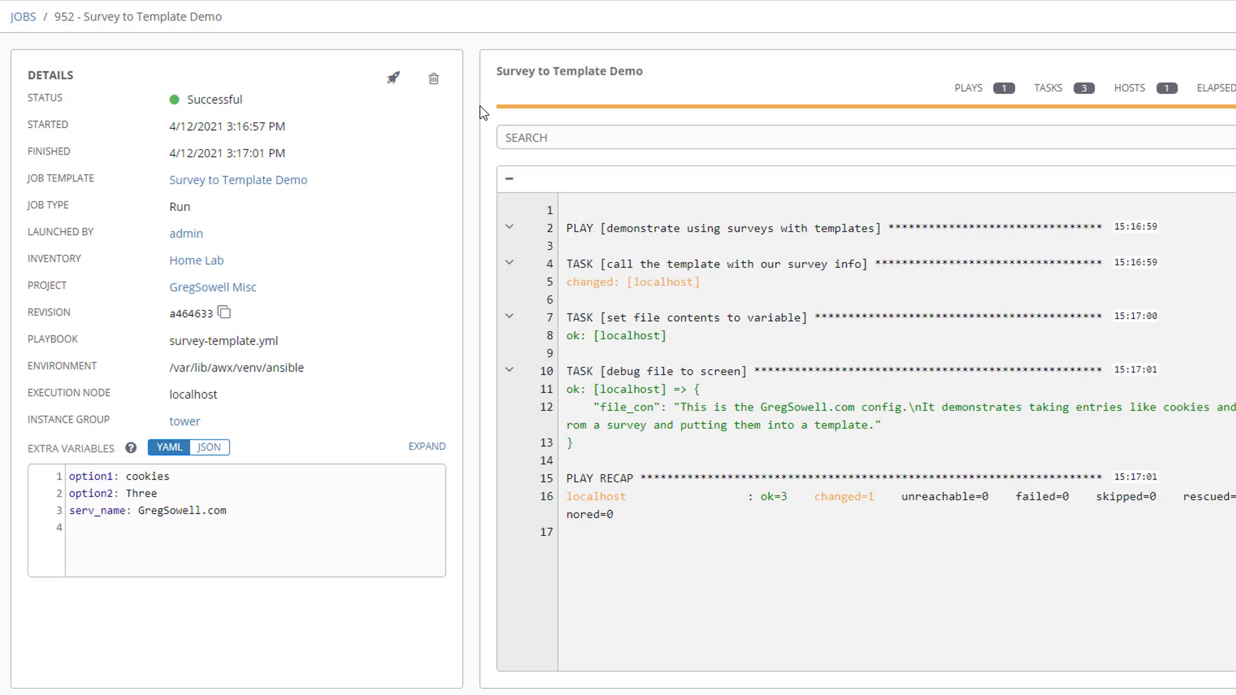
Review job 952's debug output and its Extra Variables panel.
click(150, 510)
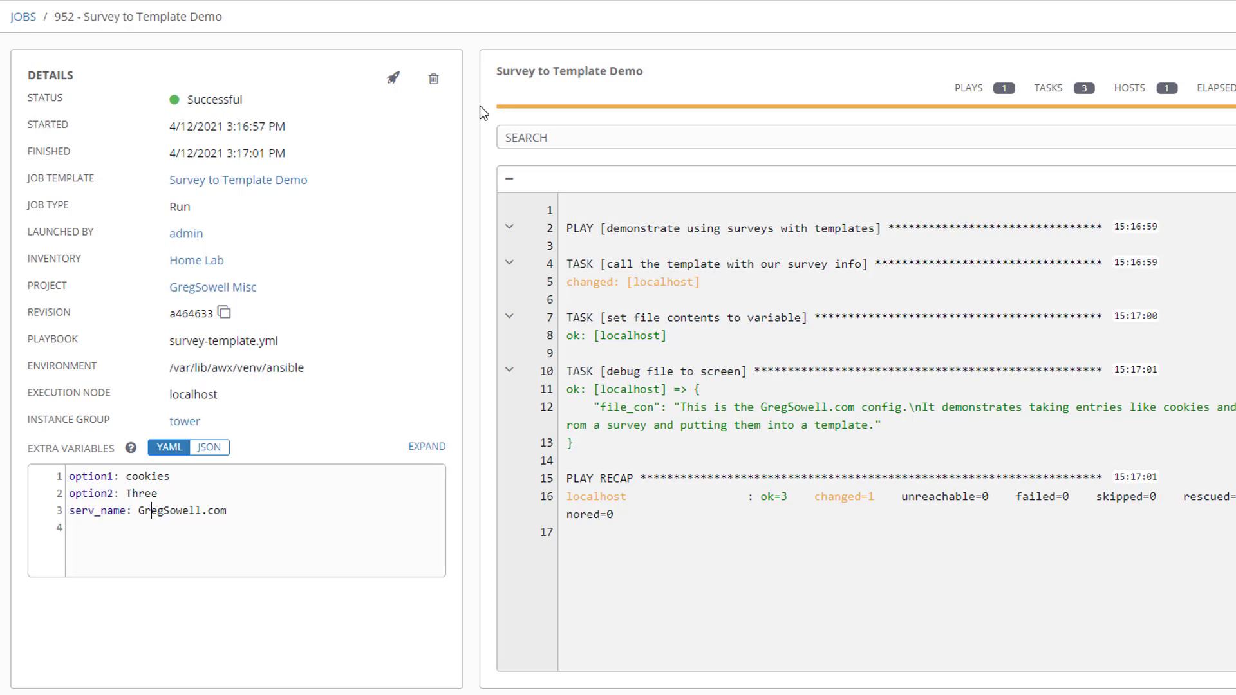